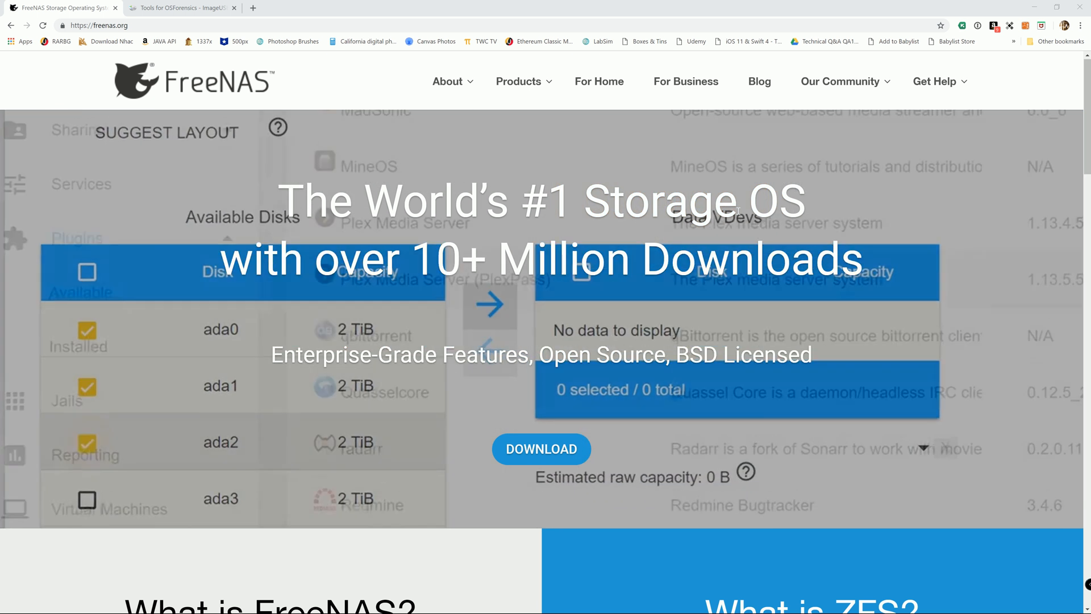
- Scroll the freenas.org home page and follow the DOWNLOAD button to the download page
{"action": "scroll", "scroll_direction": "down", "scroll_amount": 3}
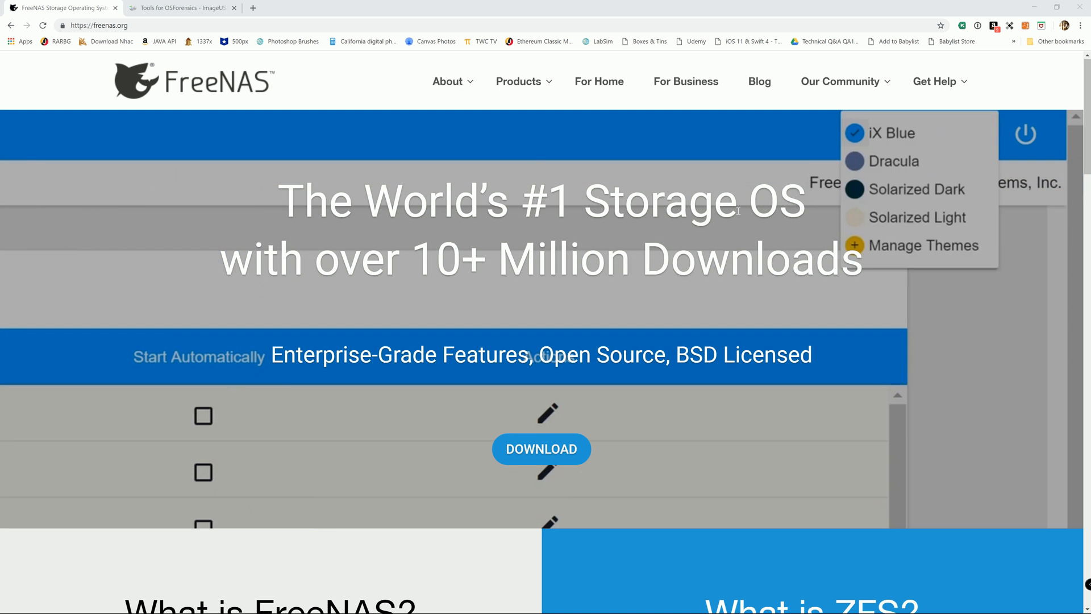
{"action": "left_click", "coordinate": [906, 188]}
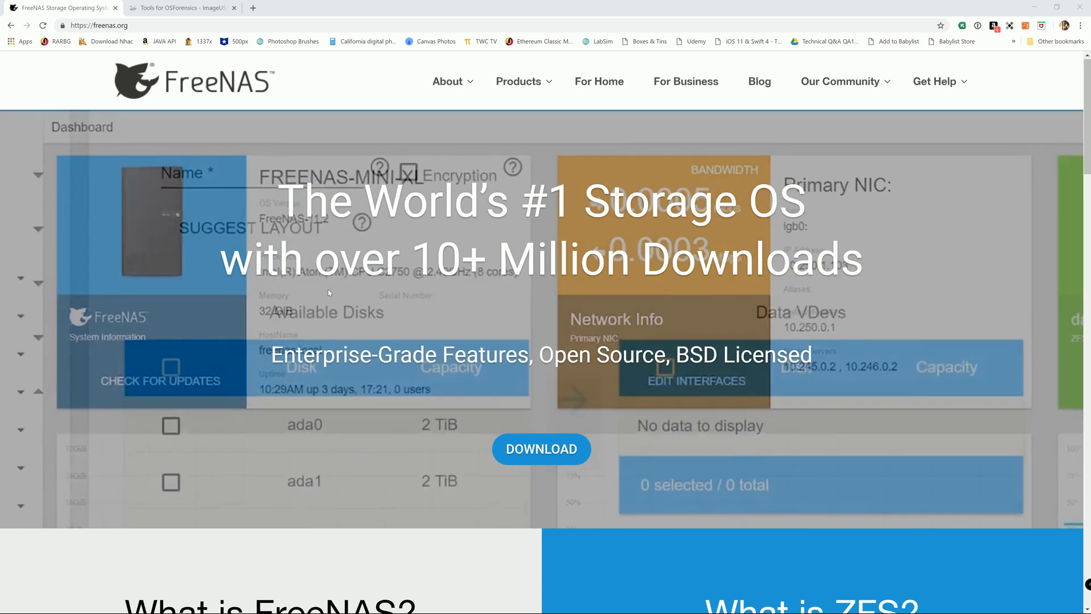
{"action": "left_click", "coordinate": [541, 449]}
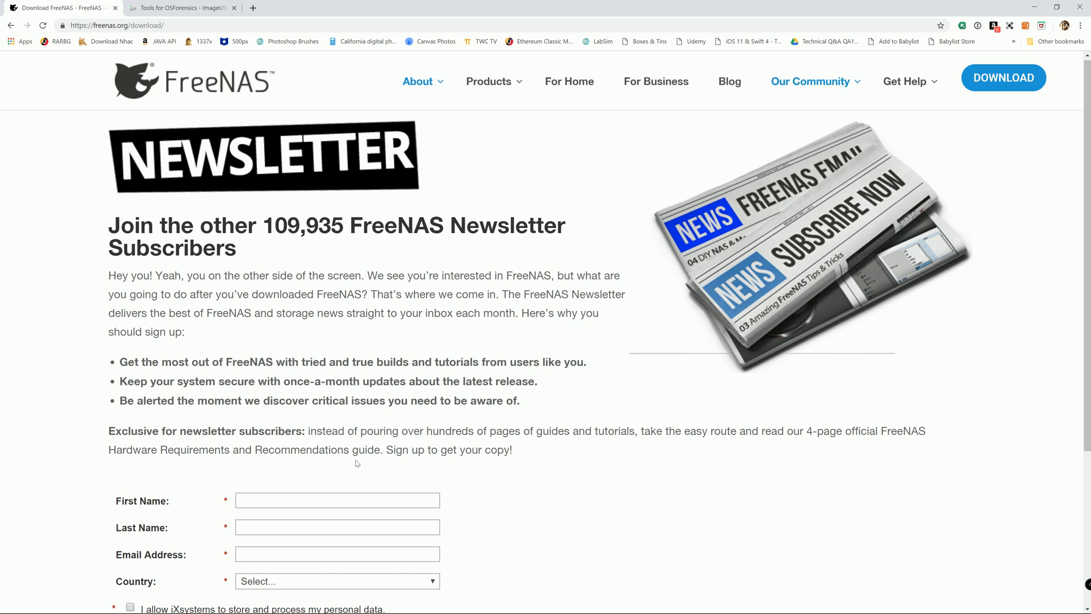
- Skip the newsletter sign-up to reach the FreeNAS 11.2-U2 and 11.1-U7 release downloads
{"action": "left_click", "coordinate": [1004, 78]}
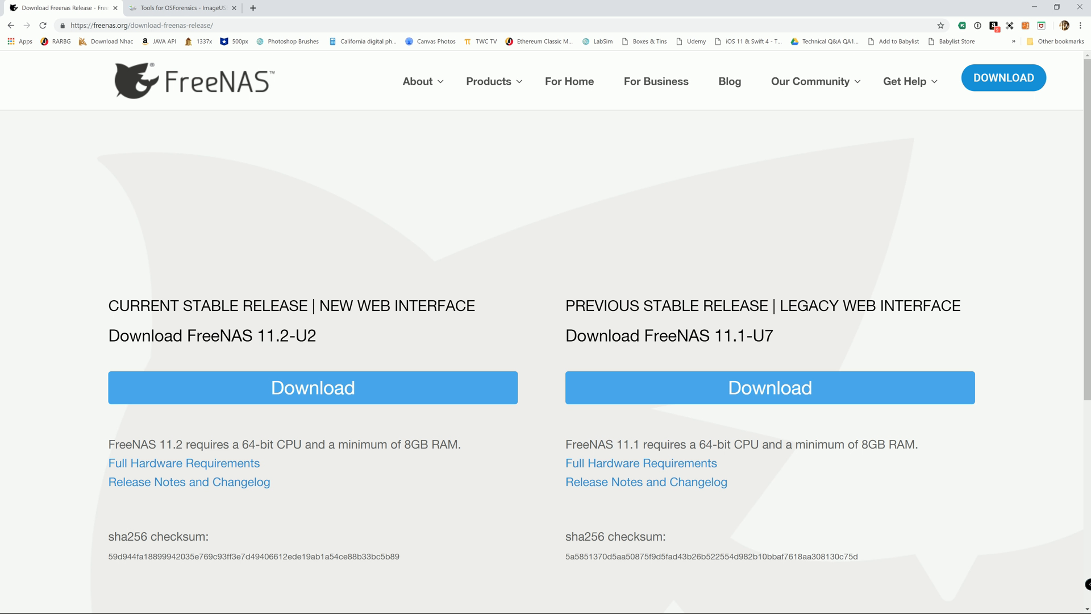
{"action": "mouse_move", "coordinate": [200, 323]}
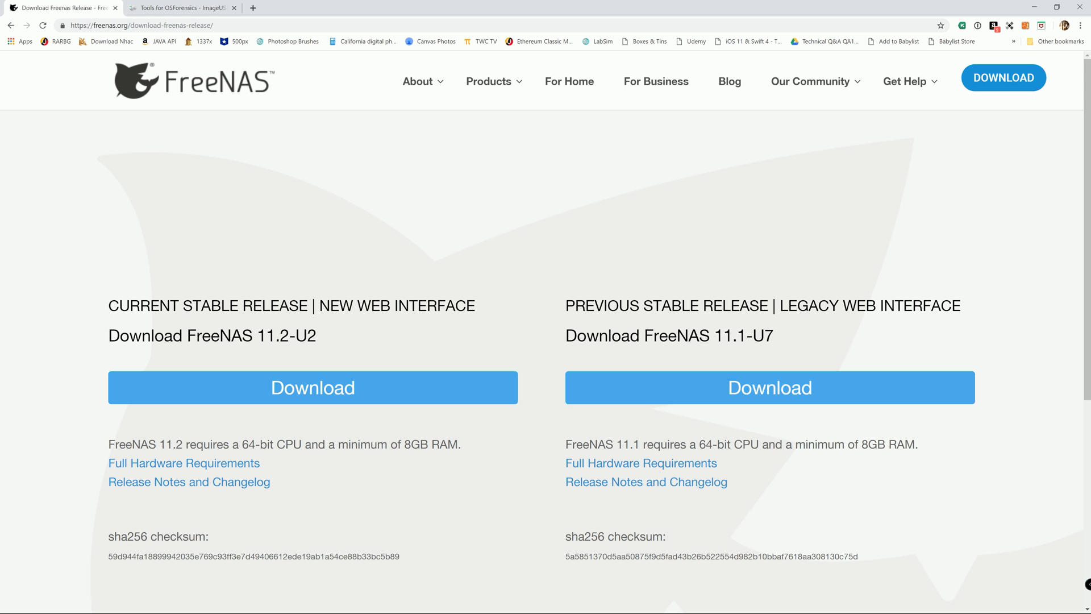
{"action": "mouse_move", "coordinate": [319, 346]}
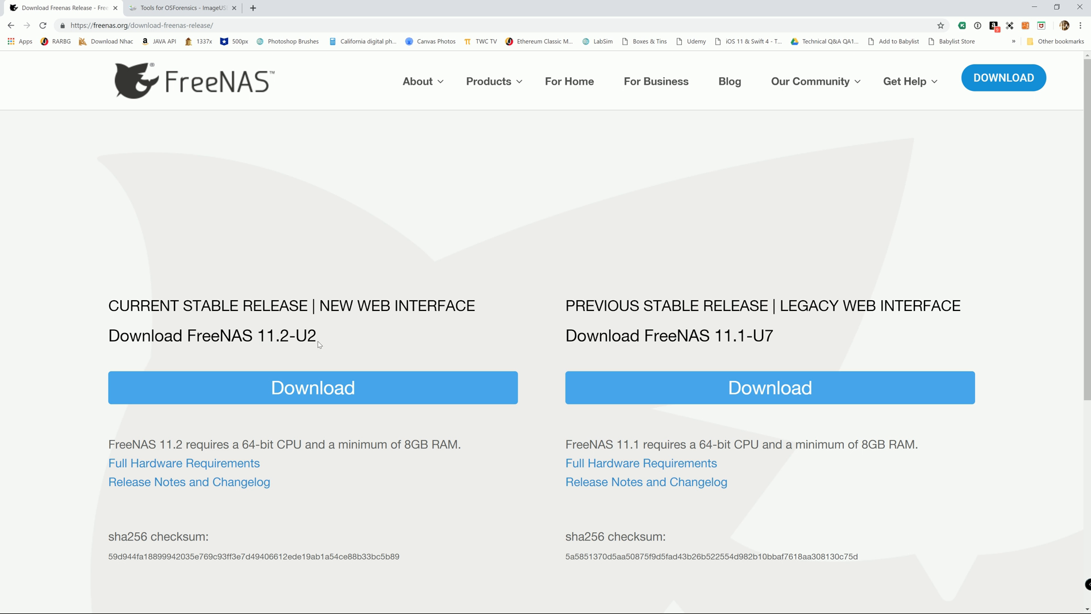
{"action": "mouse_move", "coordinate": [325, 327]}
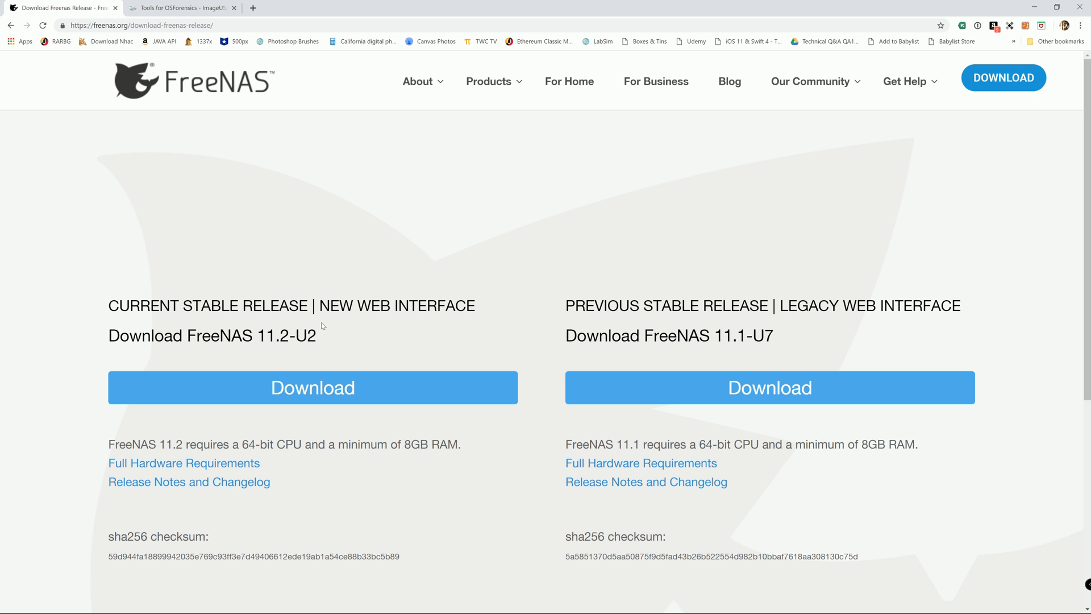
- Scroll down to view the sha256 checksum for FreeNAS 11.2-U2
{"action": "scroll", "scroll_direction": "down", "scroll_amount": 3}
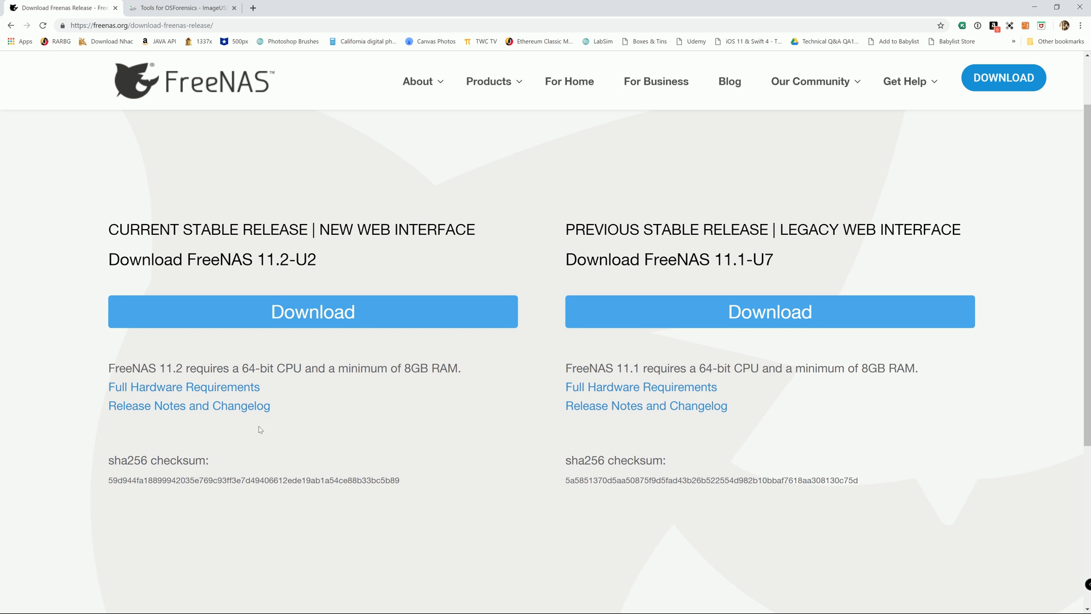
{"action": "scroll", "scroll_direction": "down", "scroll_amount": 3}
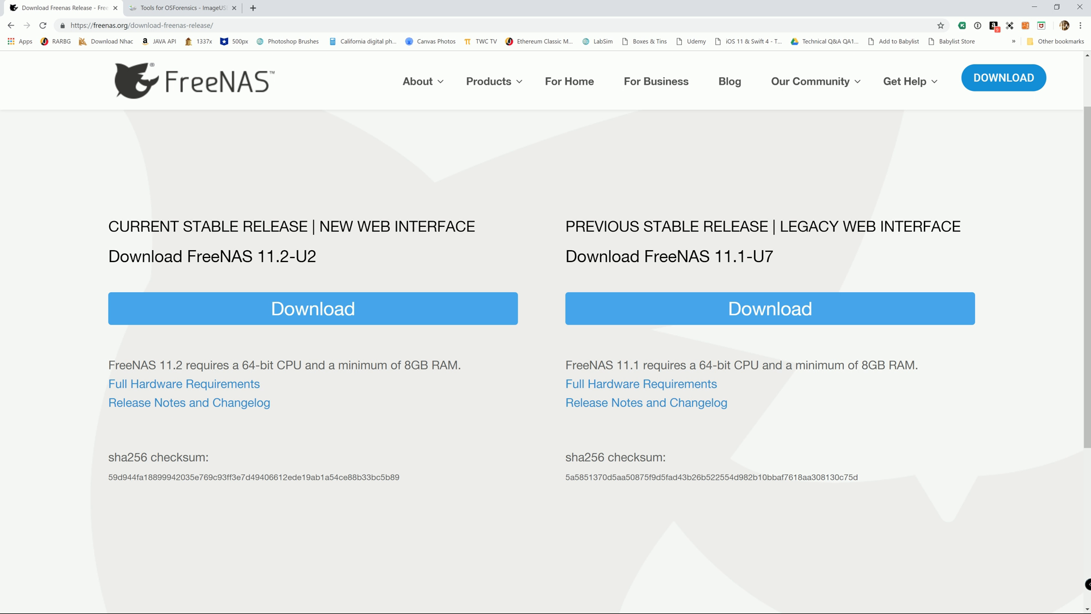
{"action": "mouse_move", "coordinate": [178, 499]}
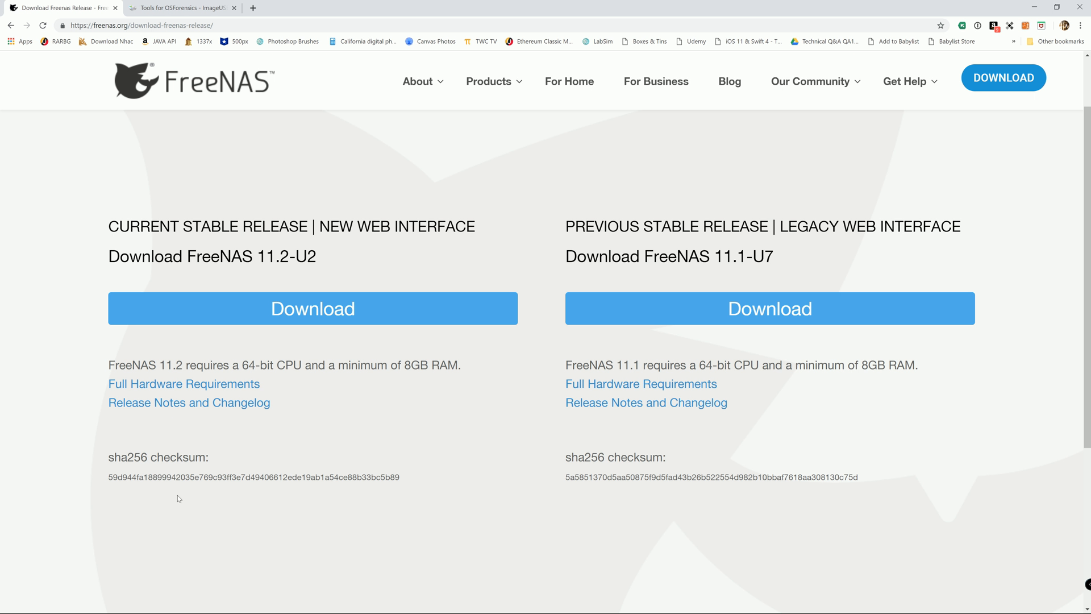
{"action": "mouse_move", "coordinate": [177, 493]}
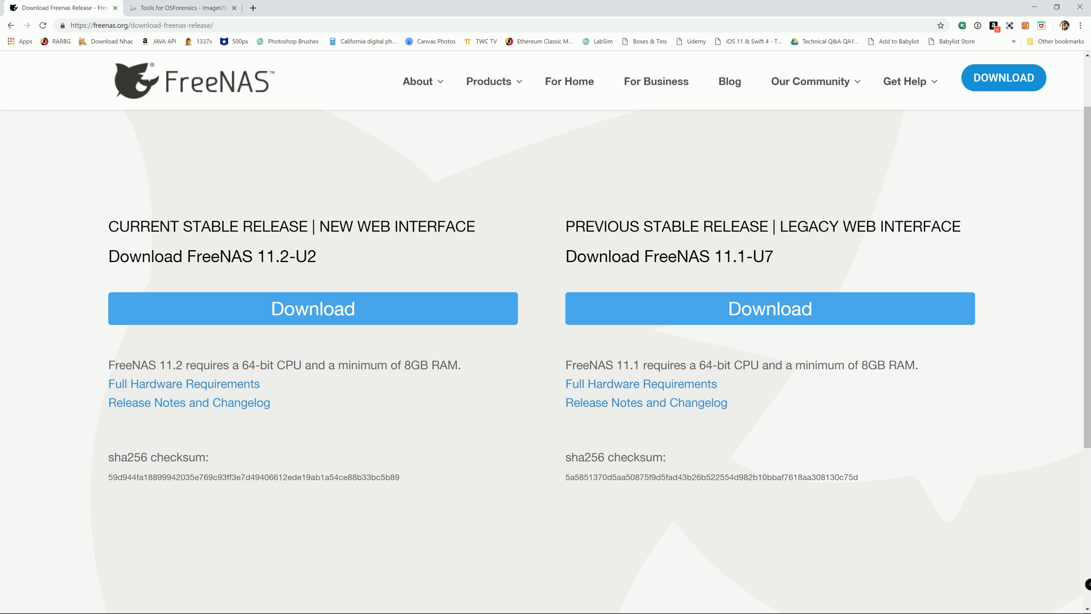
{"action": "mouse_move", "coordinate": [160, 497]}
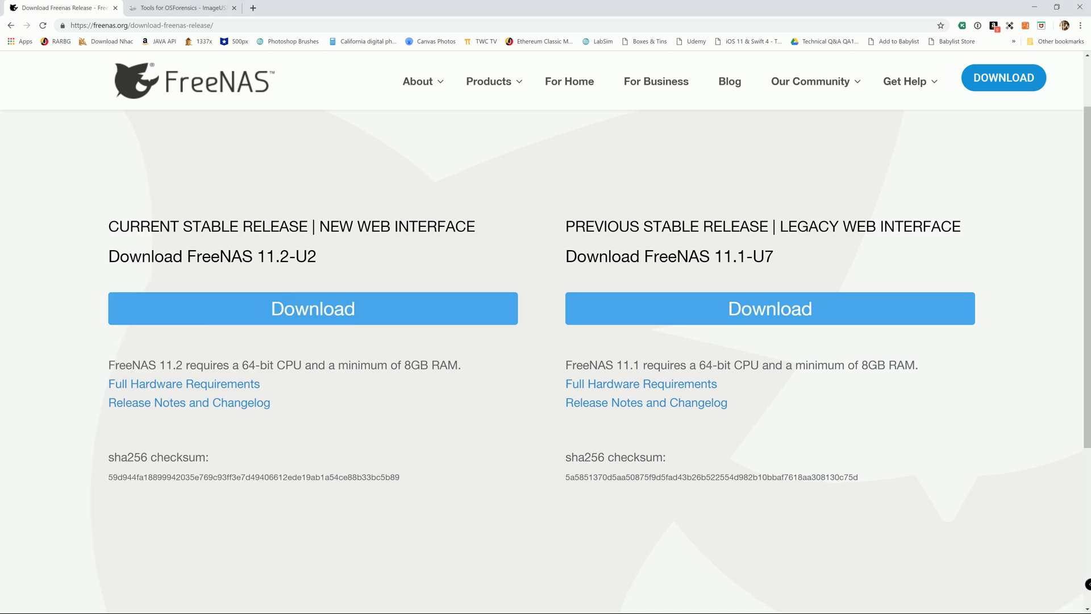
{"action": "mouse_move", "coordinate": [193, 470]}
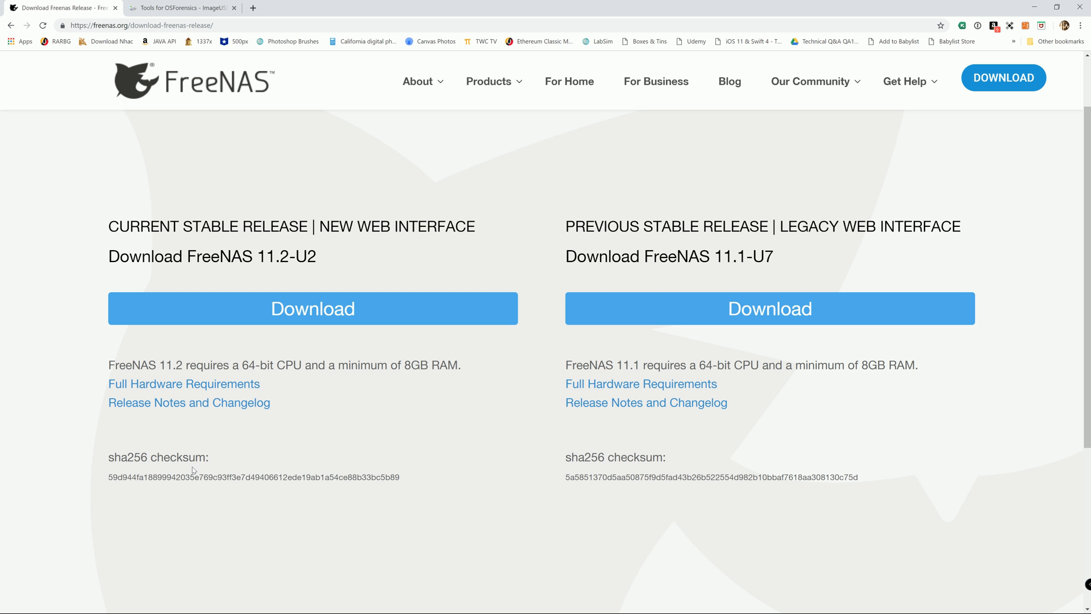
{"action": "mouse_move", "coordinate": [187, 489]}
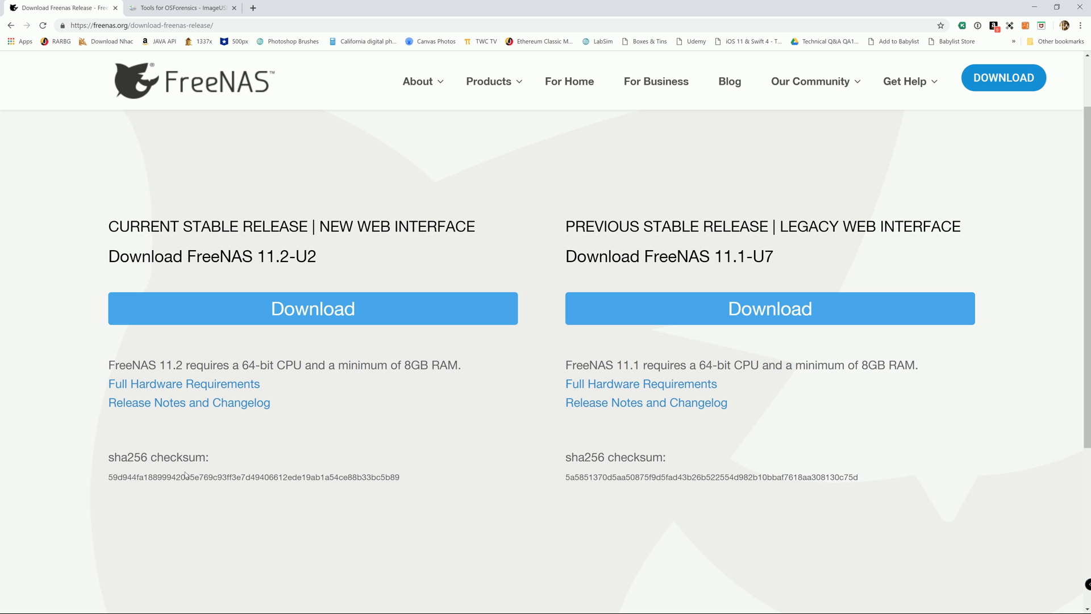
{"action": "mouse_move", "coordinate": [187, 475]}
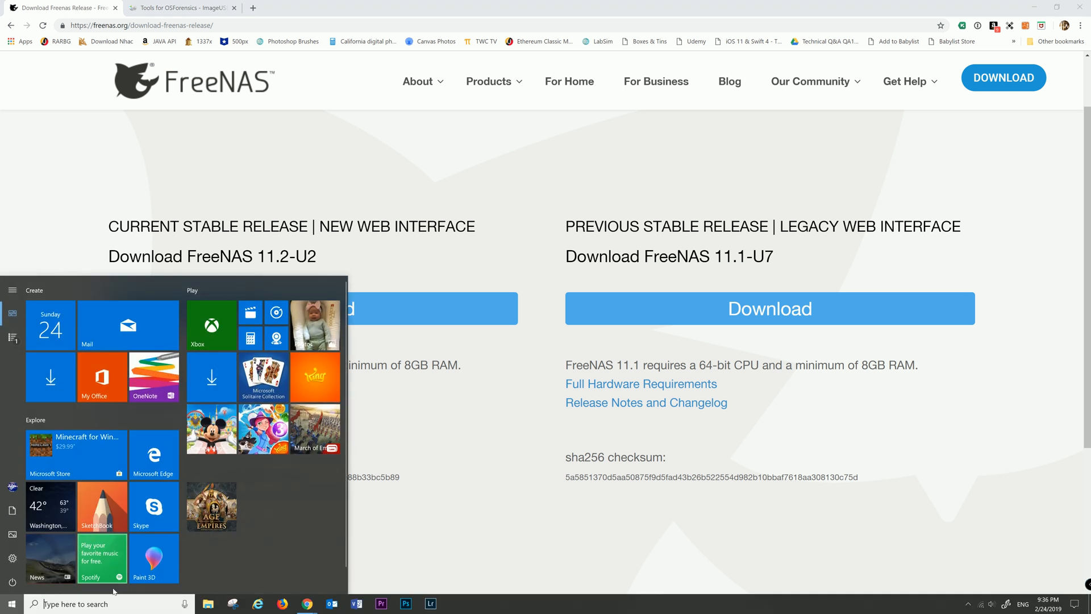
- Launch Windows PowerShell from Start search, move it up, and open File Explorer
{"action": "type", "text": "w"}
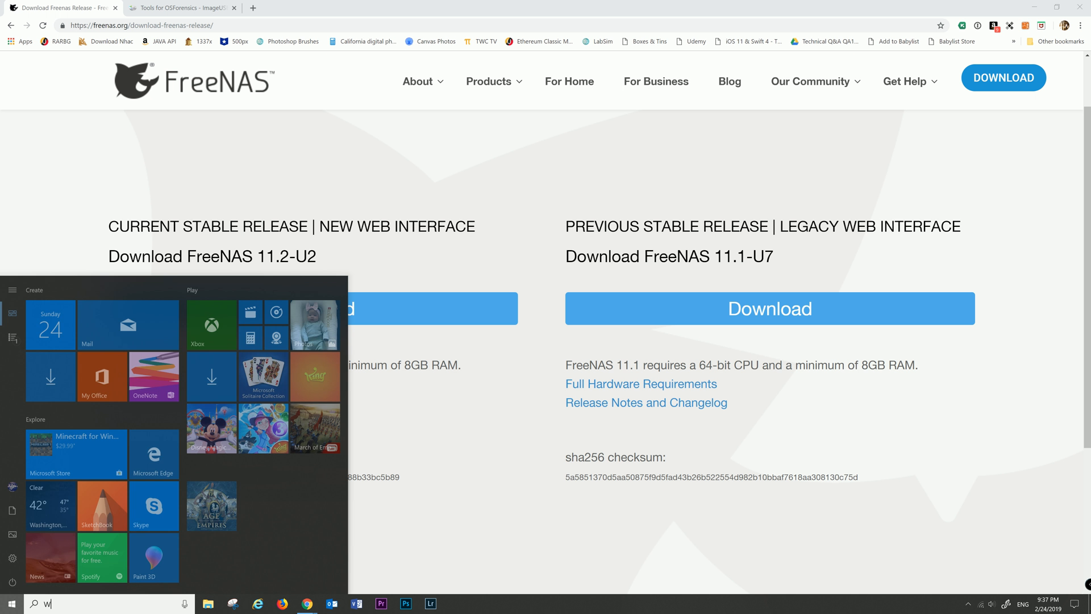
{"action": "type", "text": "INDOW"}
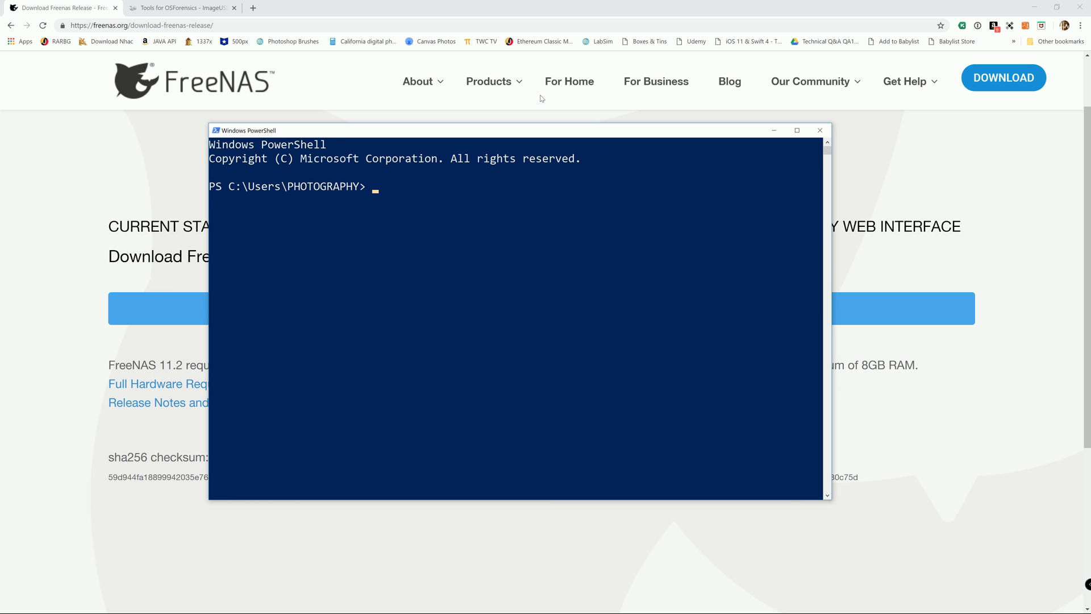
{"action": "left_click_drag", "start_coordinate": [243, 130], "coordinate": [341, 55]}
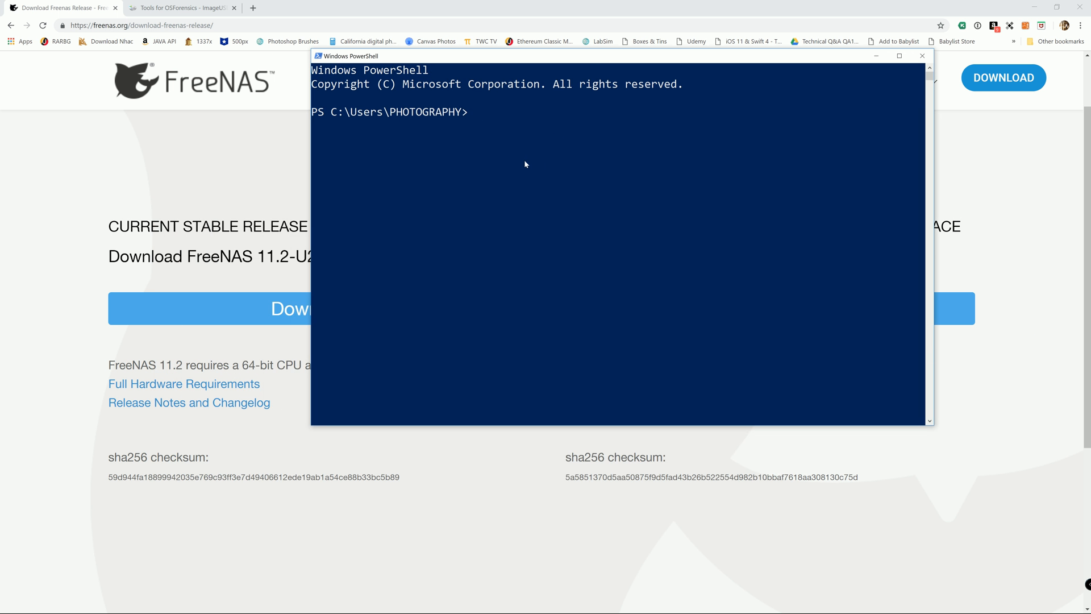
{"action": "mouse_move", "coordinate": [491, 130]}
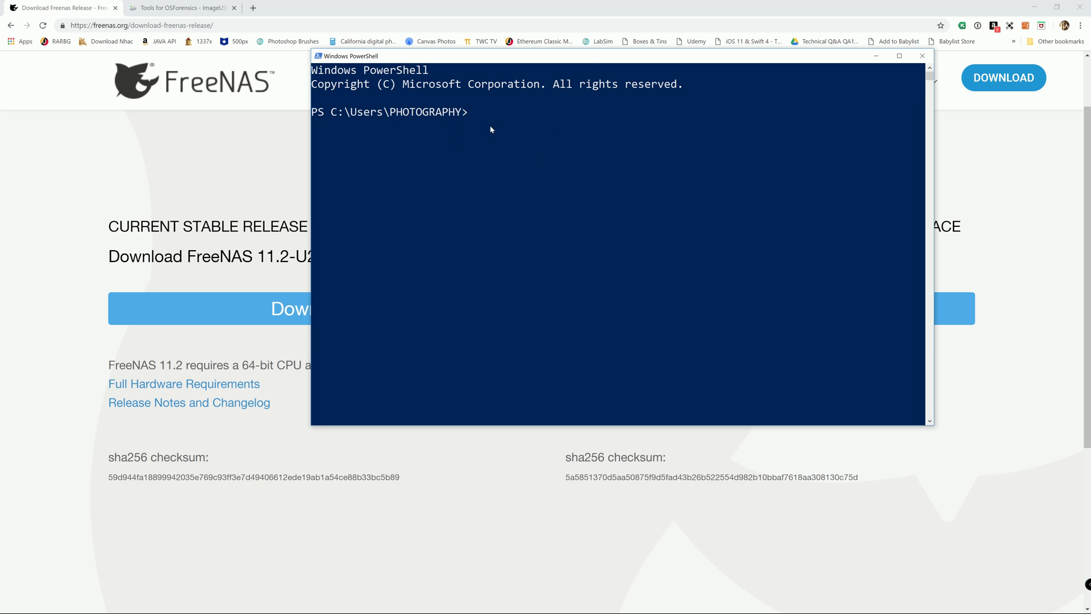
{"action": "mouse_move", "coordinate": [475, 137]}
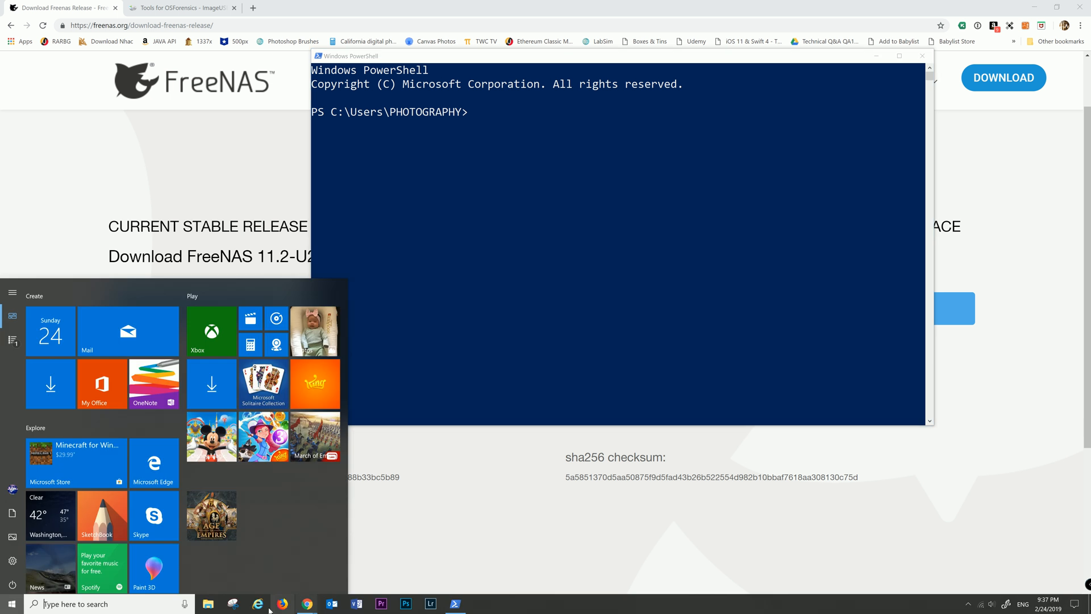
{"action": "left_click", "coordinate": [208, 603]}
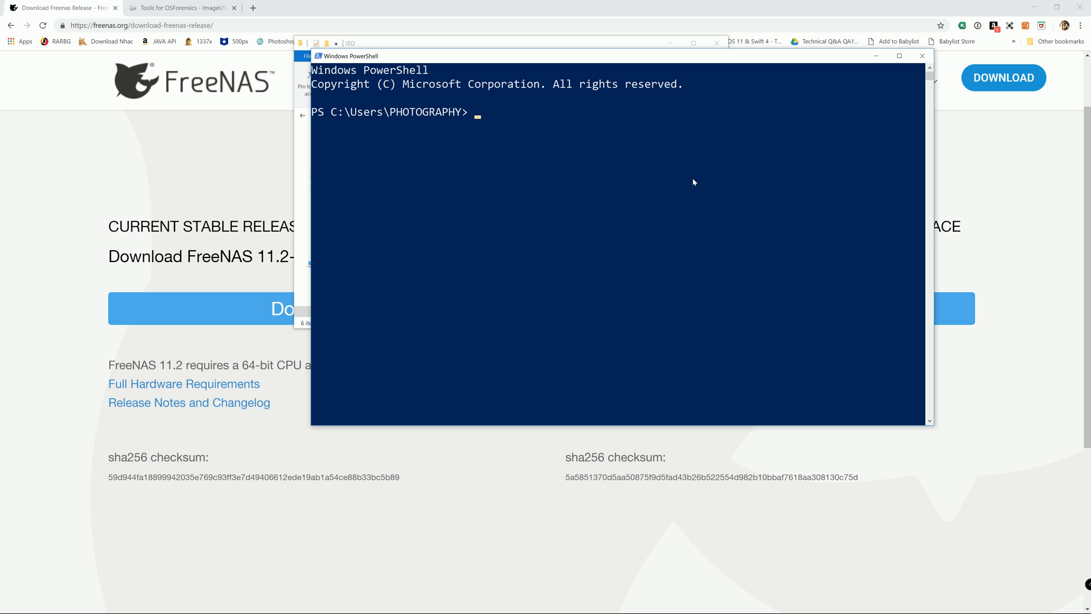
- Change directory to C:\Users\PHOTOGRAPHY\Downloads\ISO and list its files with ls
{"action": "type", "text": "CD"}
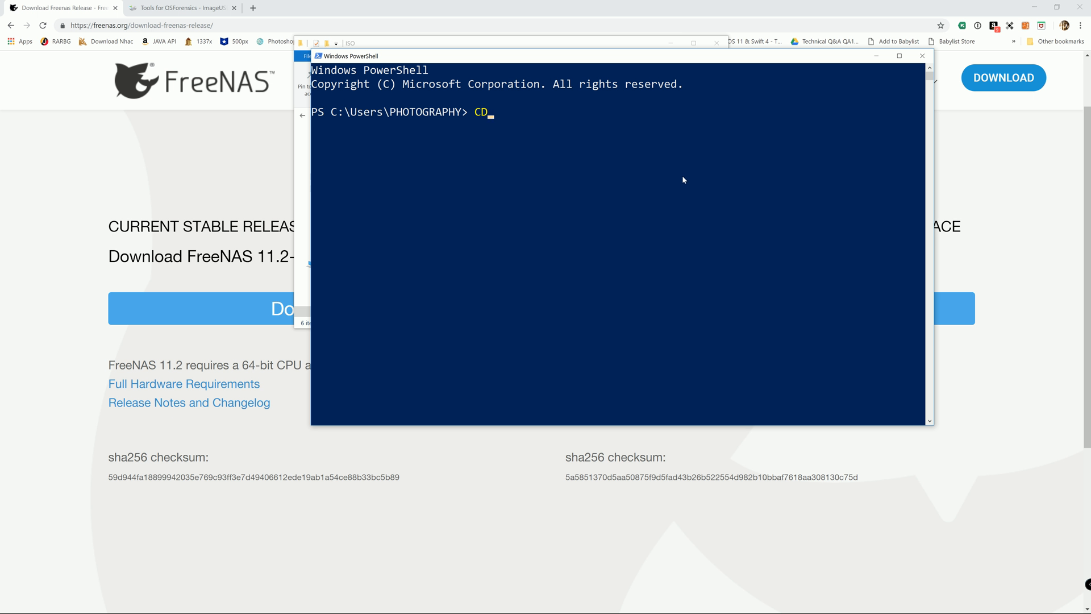
{"action": "type", "text": "C:\\Users\\PHOTOGRAPHY\\Downloads\\ISO"}
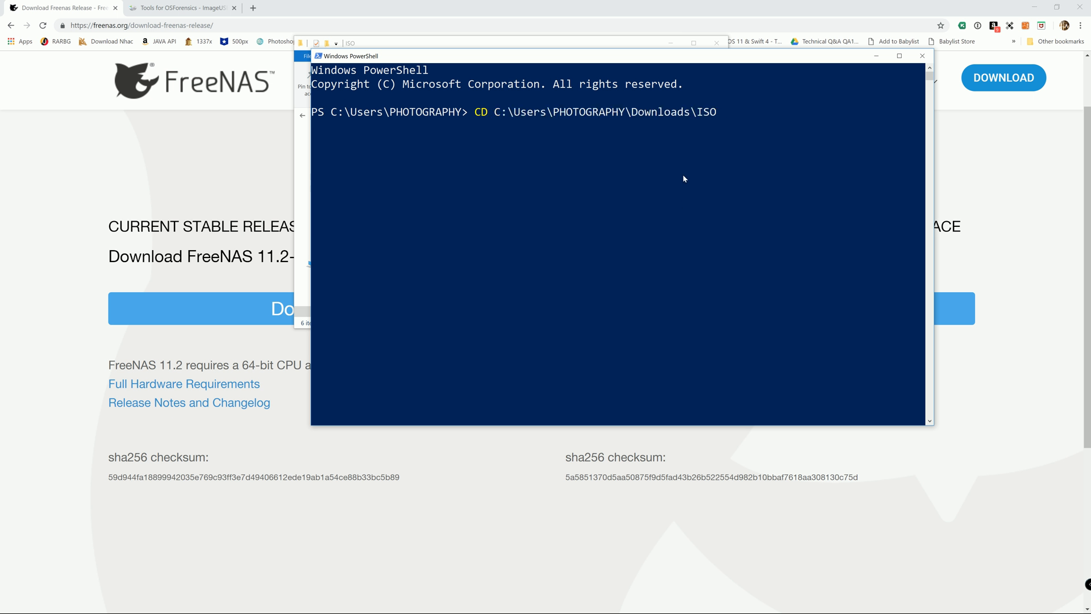
{"action": "mouse_move", "coordinate": [511, 199]}
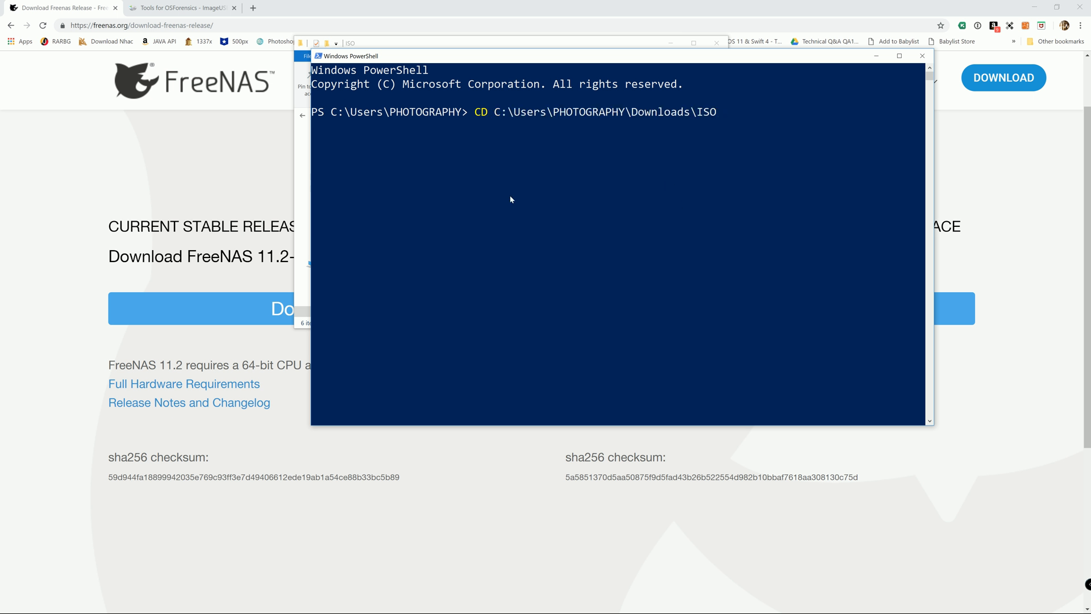
{"action": "key", "text": "Enter"}
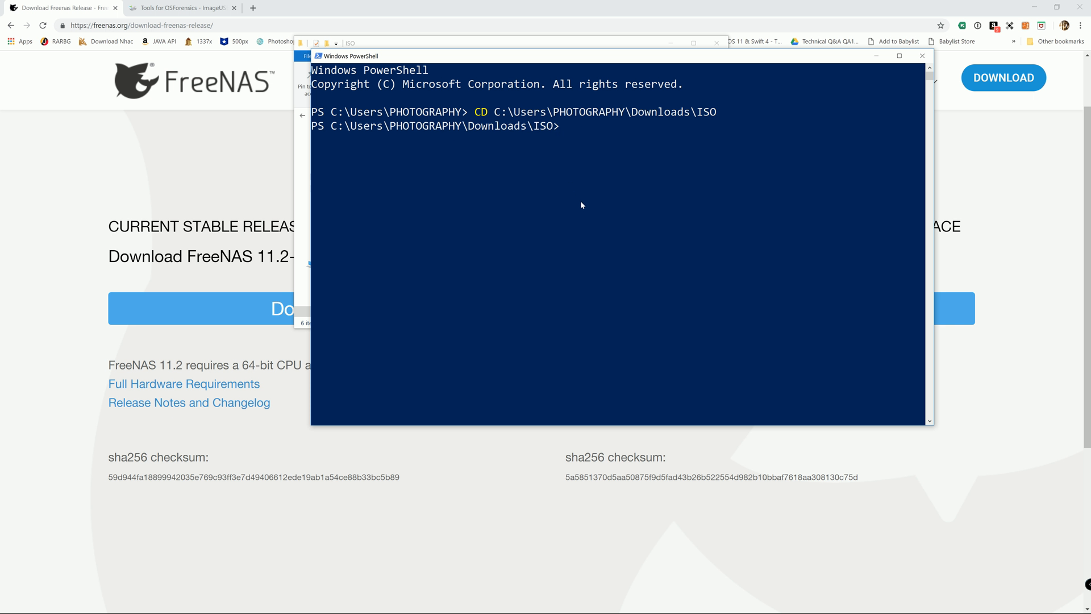
{"action": "type", "text": "ls"}
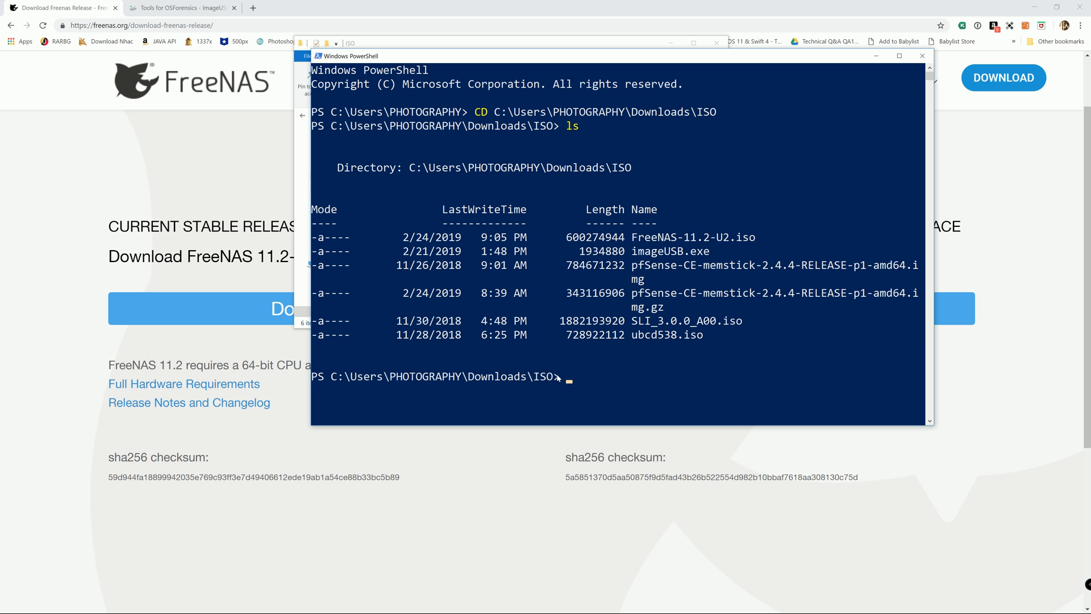
- Run CertUtil -hashfile FreeNAS-11.2-U2.iso SHA256 and compare against the published checksum
{"action": "type", "text": "Cert"}
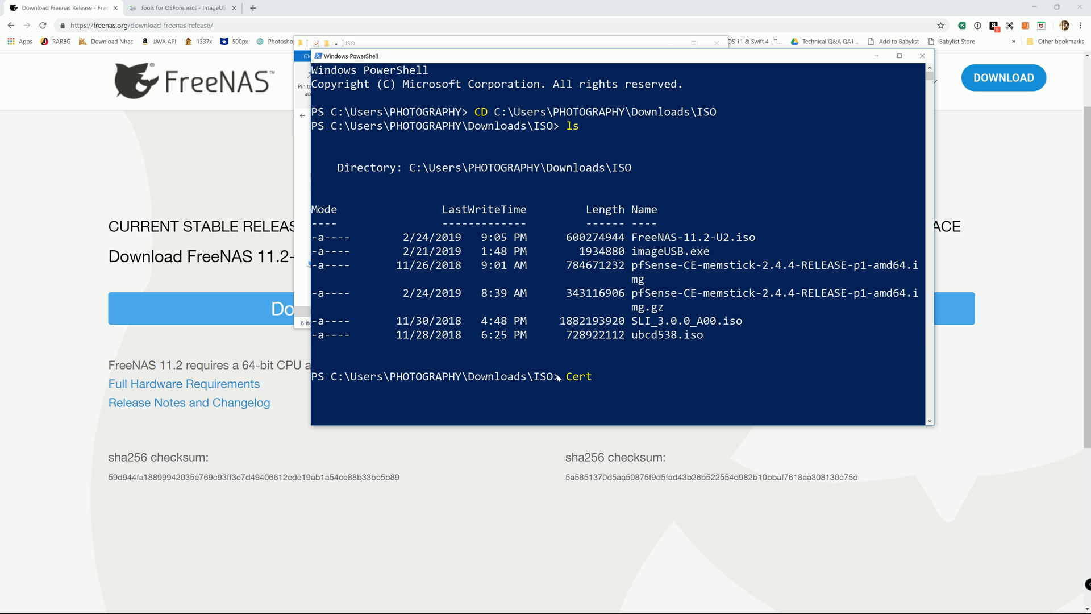
{"action": "type", "text": "Util -"}
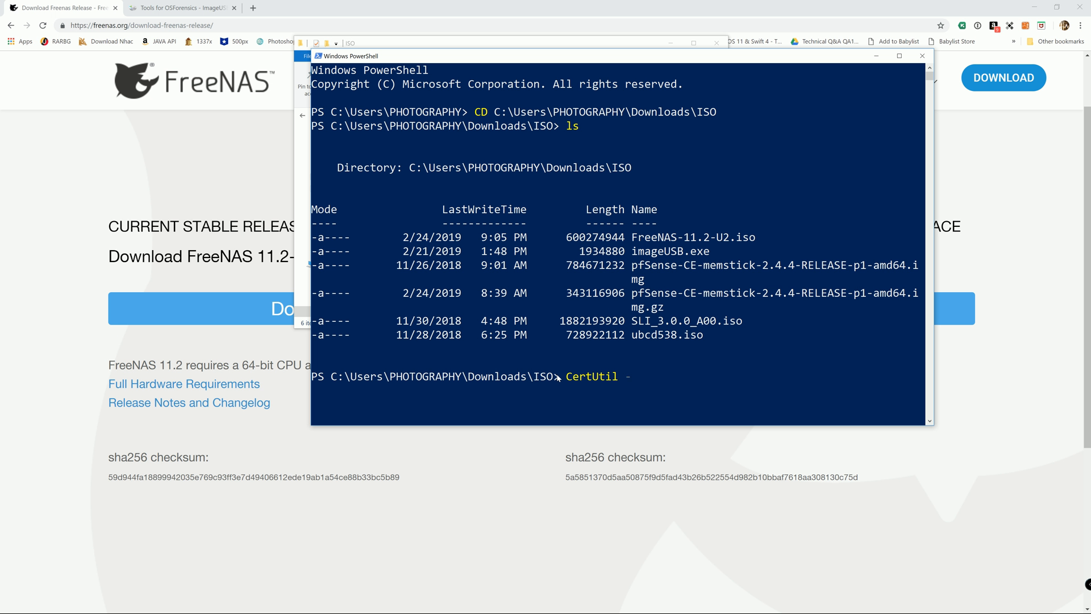
{"action": "type", "text": "hashfile"}
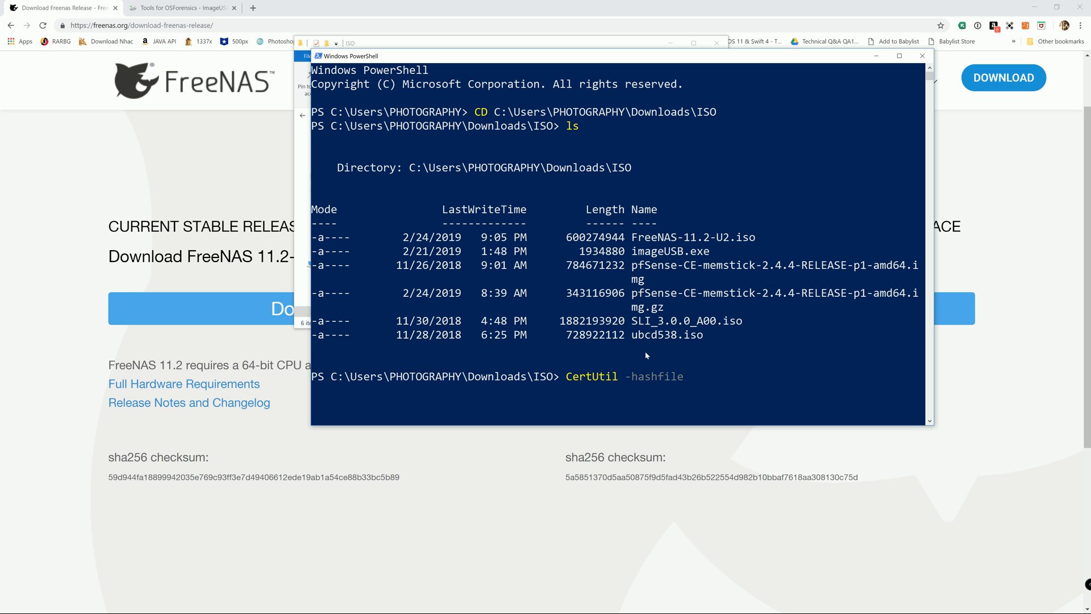
{"action": "type", "text": "FreeNAS-11.2-U2.iso"}
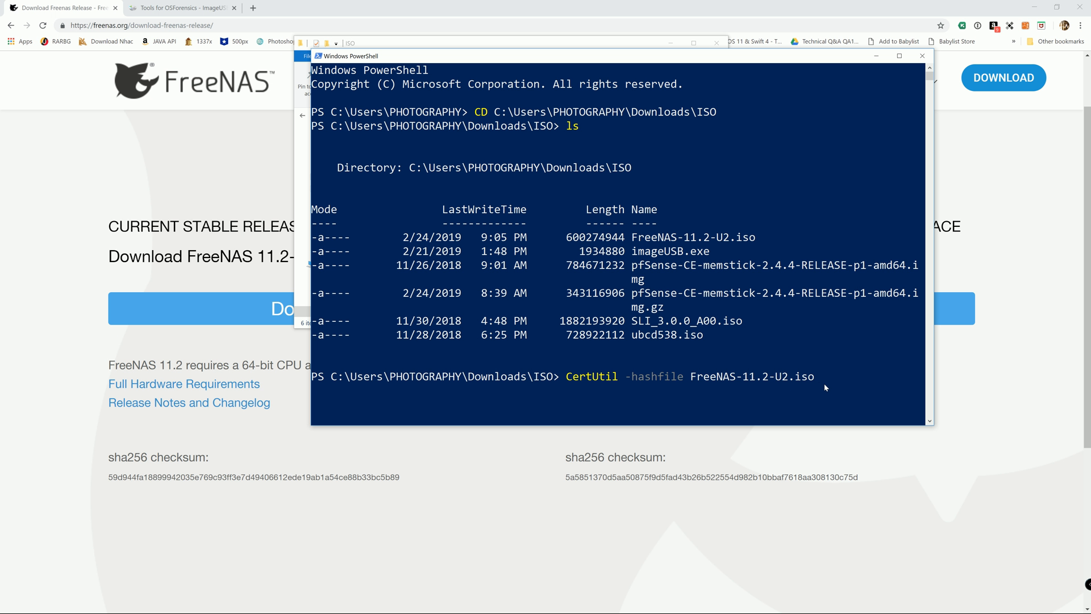
{"action": "type", "text": "S"}
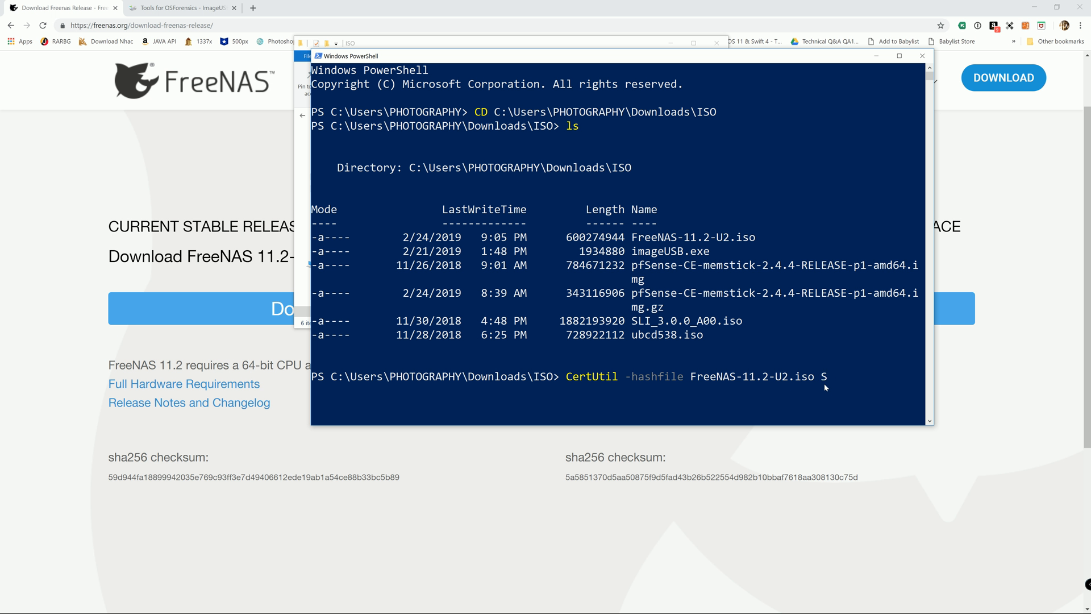
{"action": "type", "text": "HA256"}
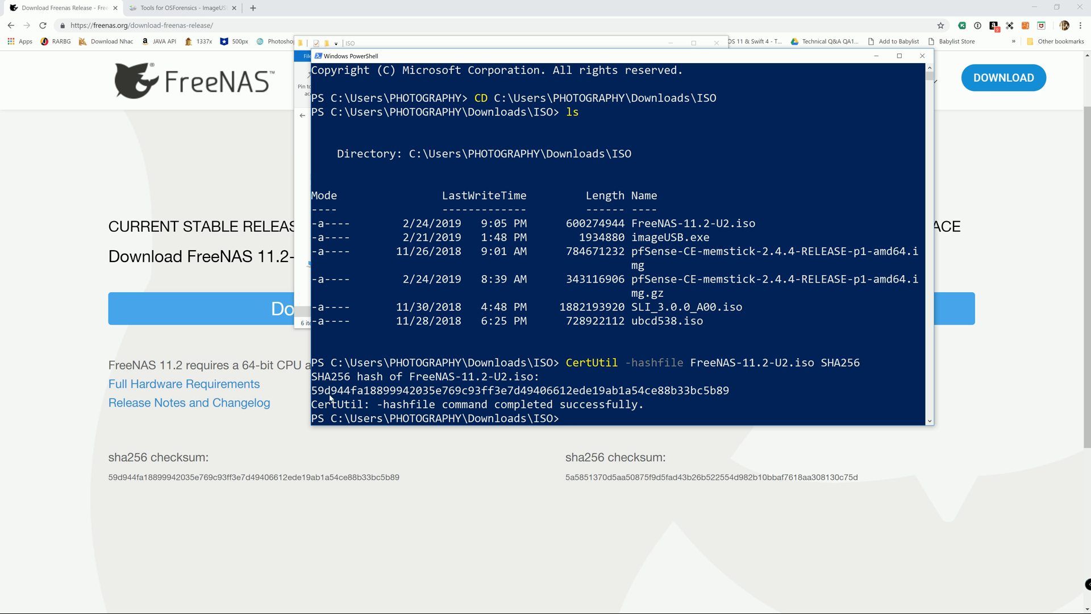
{"action": "mouse_move", "coordinate": [321, 394]}
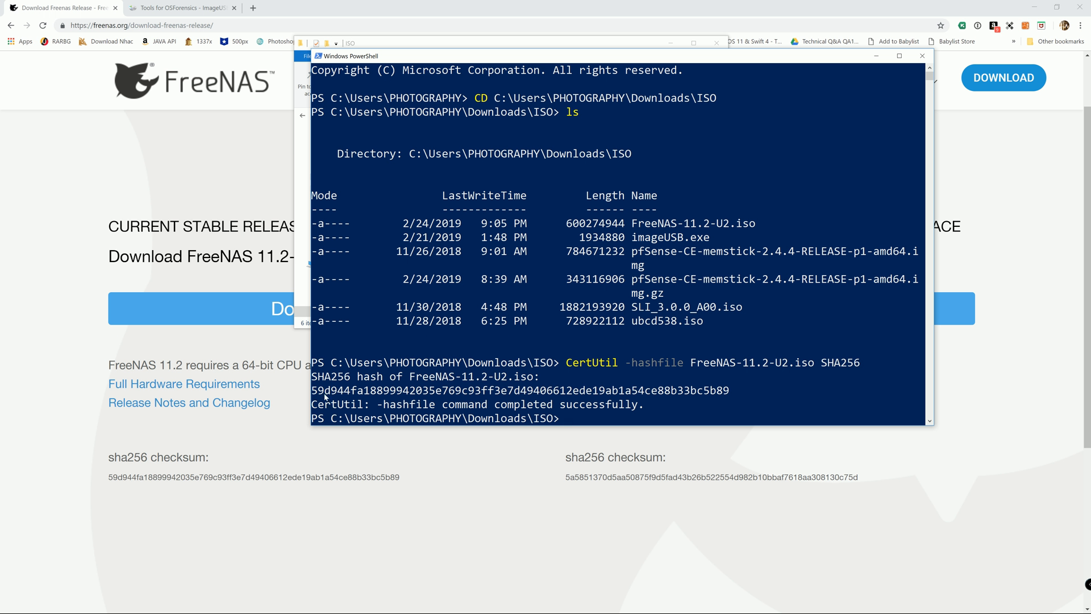
{"action": "mouse_move", "coordinate": [238, 533]}
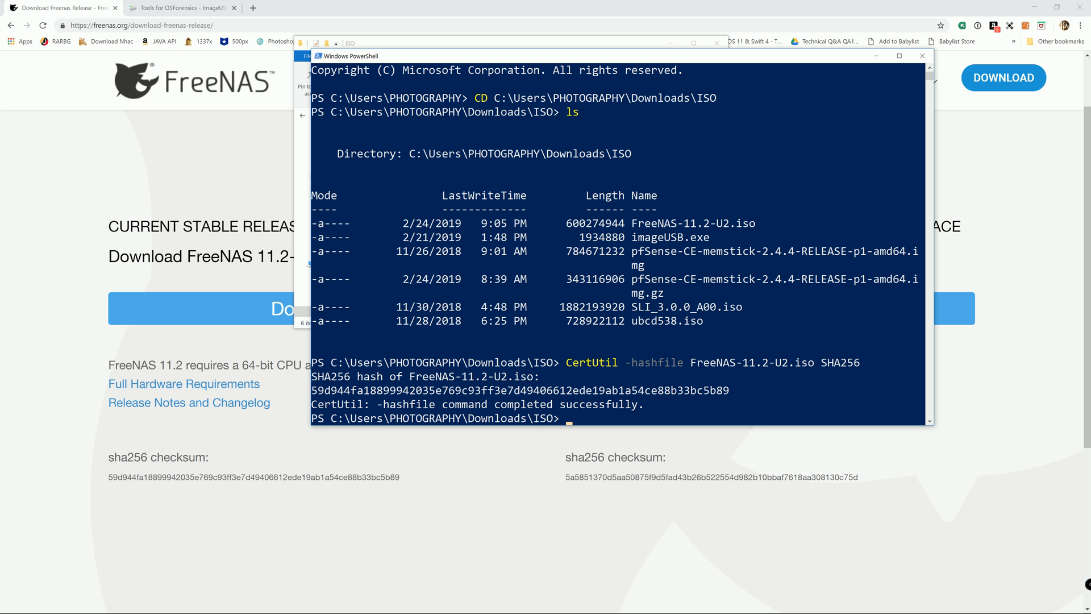
{"action": "mouse_move", "coordinate": [785, 459]}
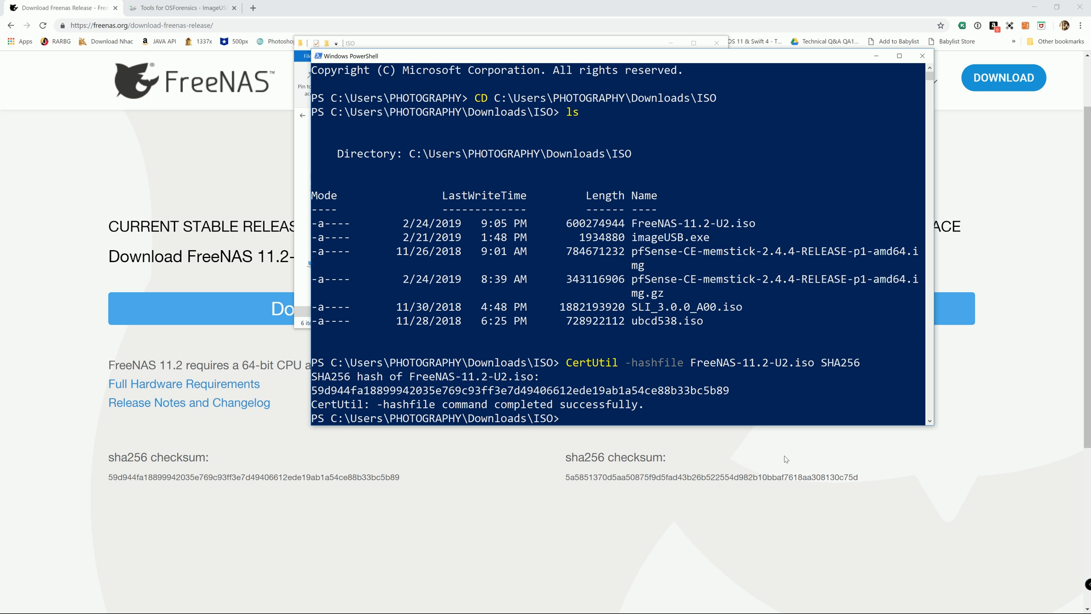
{"action": "mouse_move", "coordinate": [911, 84]}
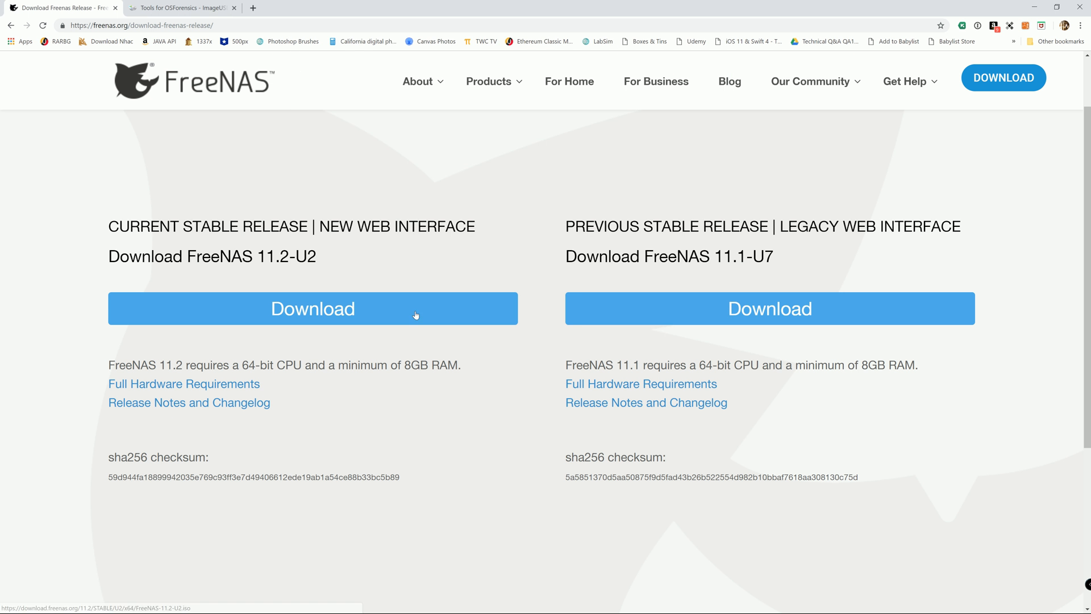
{"action": "mouse_move", "coordinate": [350, 175]}
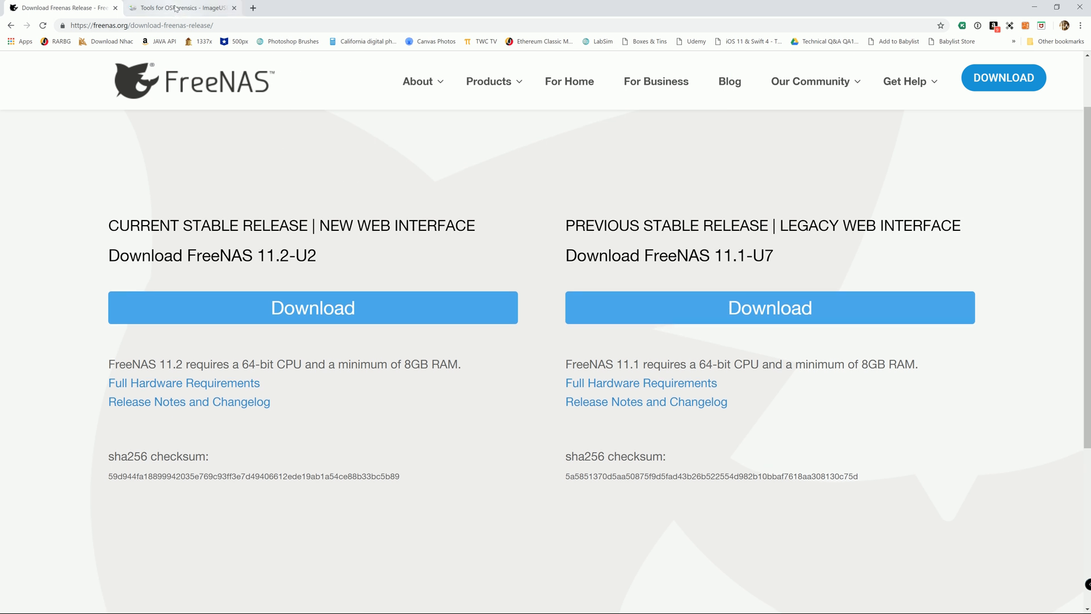
- Switch to the 'Tools for OSForensics - ImageUSB' tab and scroll its page
{"action": "left_click", "coordinate": [179, 9]}
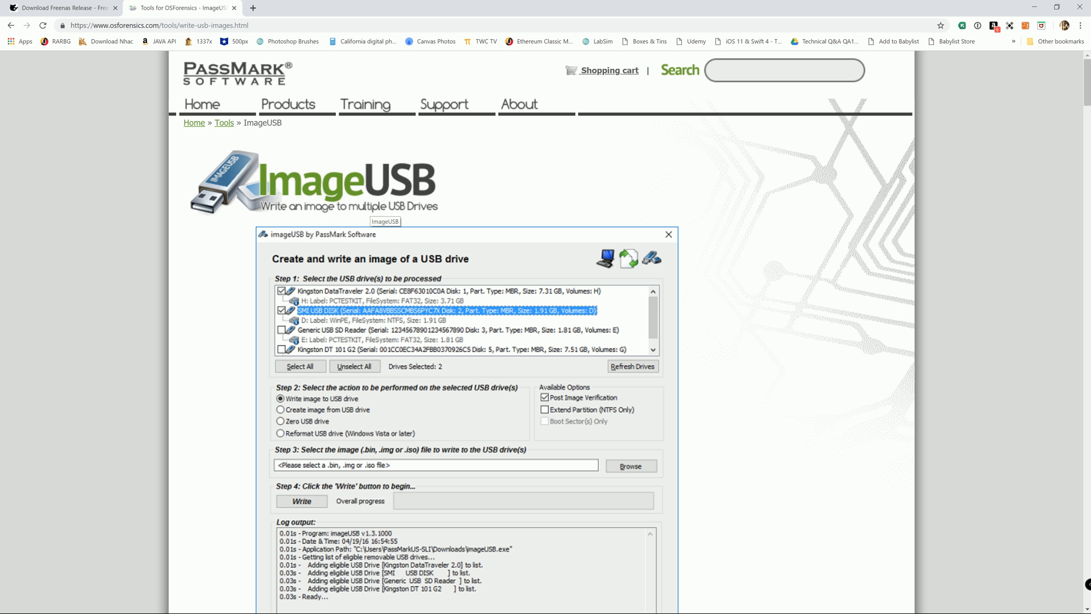
{"action": "mouse_move", "coordinate": [289, 105]}
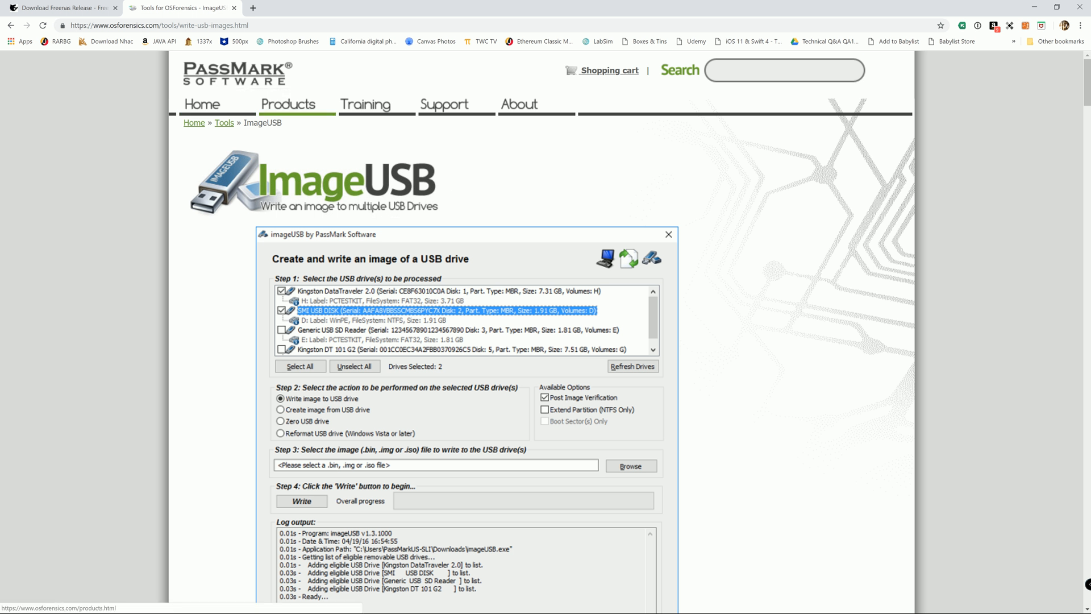
{"action": "mouse_move", "coordinate": [438, 206]}
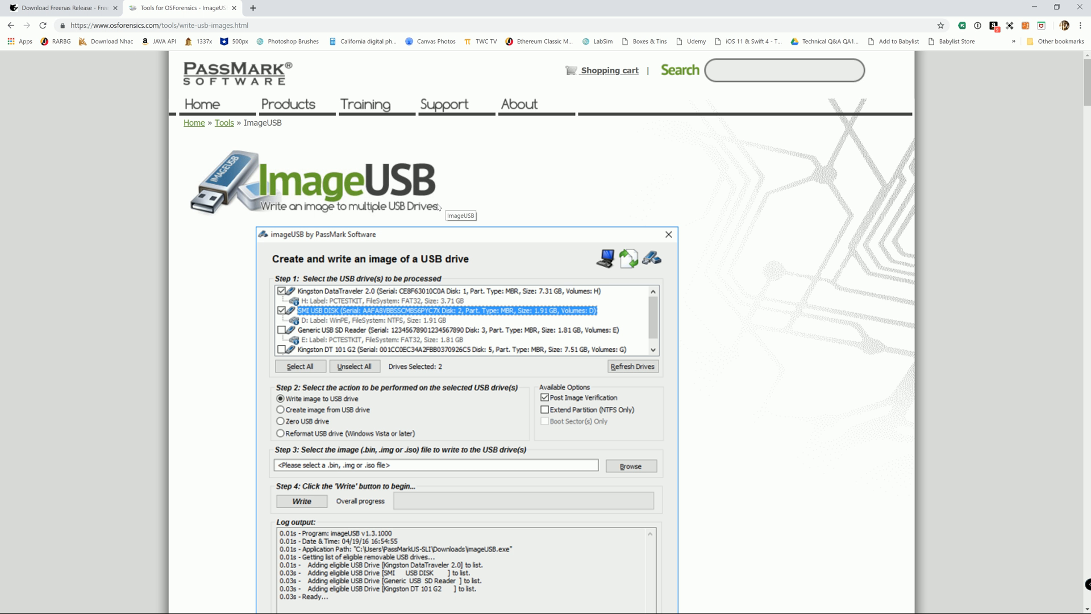
{"action": "mouse_move", "coordinate": [432, 210]}
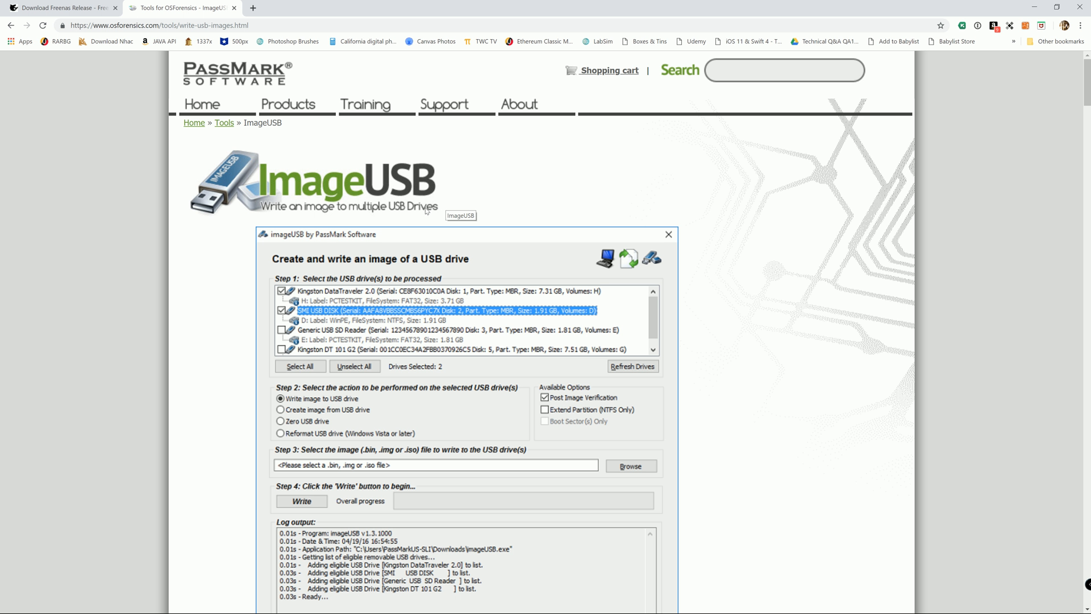
{"action": "mouse_move", "coordinate": [406, 234]}
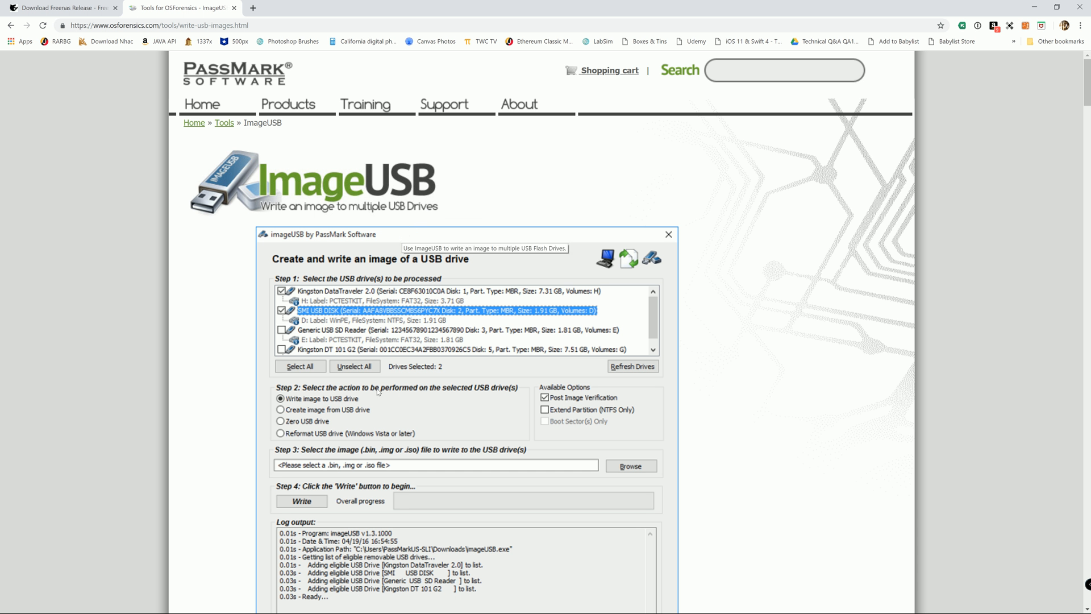
{"action": "mouse_move", "coordinate": [363, 380]}
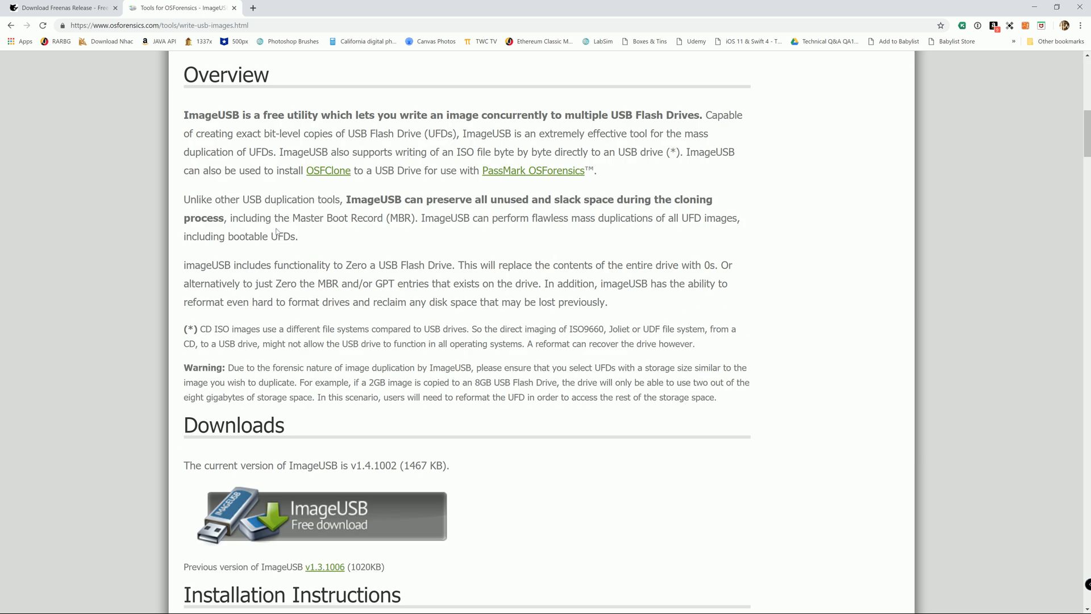
{"action": "scroll", "scroll_direction": "up", "scroll_amount": 3}
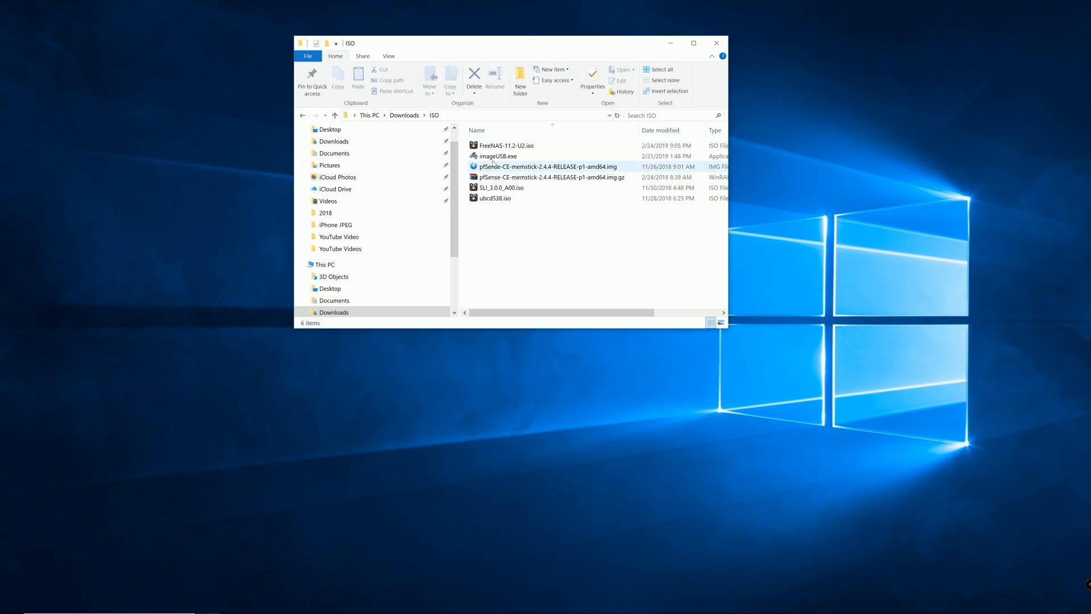
- Launch imageUSB.exe from the ISO folder and browse for the image file to write
{"action": "left_click", "coordinate": [499, 156]}
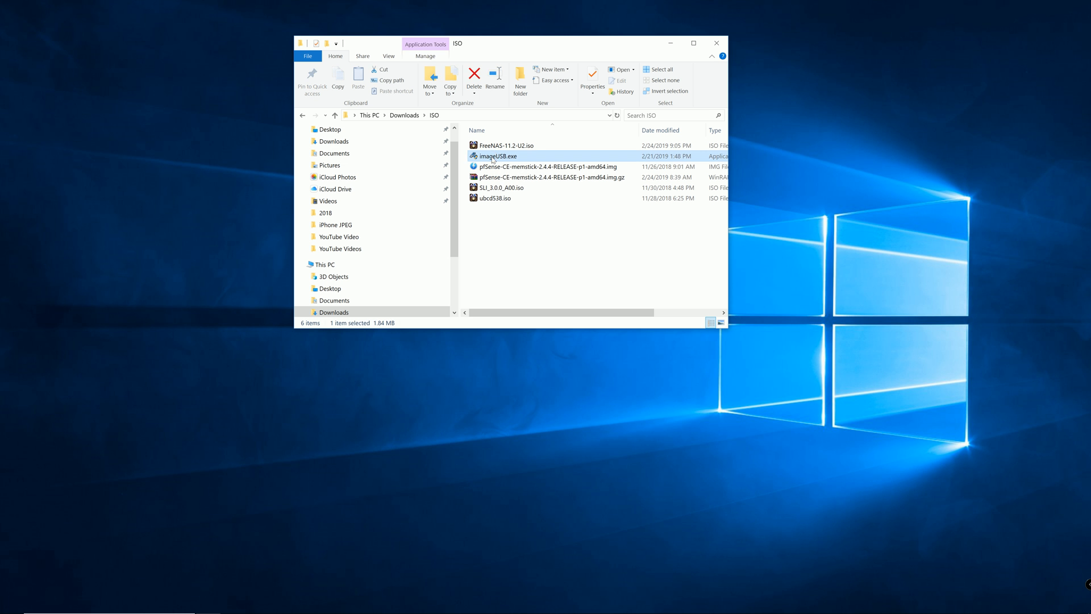
{"action": "double_click", "coordinate": [497, 156]}
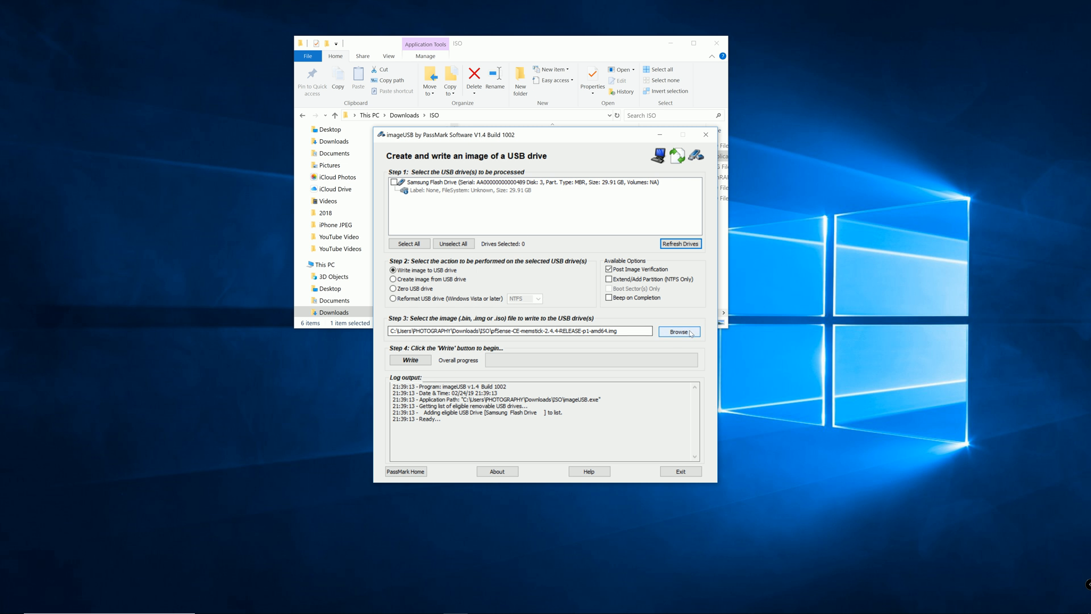
{"action": "left_click", "coordinate": [679, 331]}
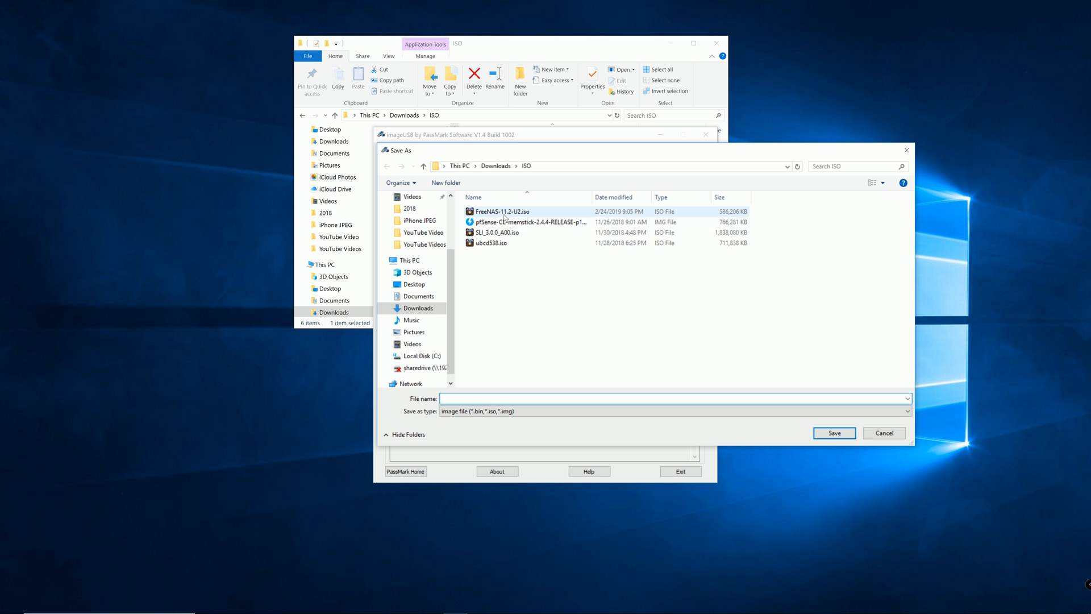
{"action": "mouse_move", "coordinate": [498, 214]}
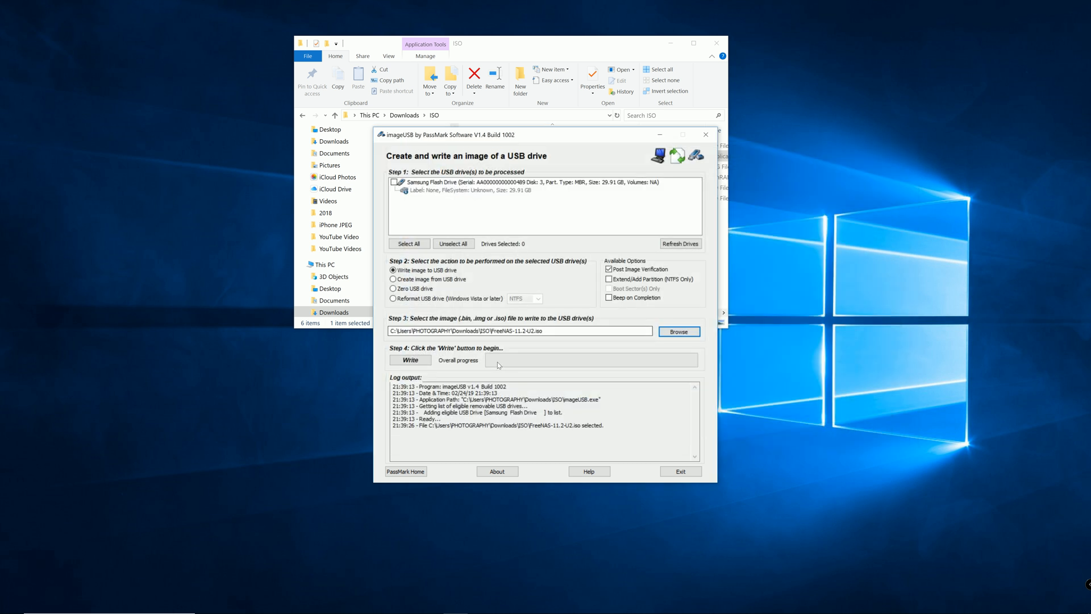
{"action": "mouse_move", "coordinate": [425, 373]}
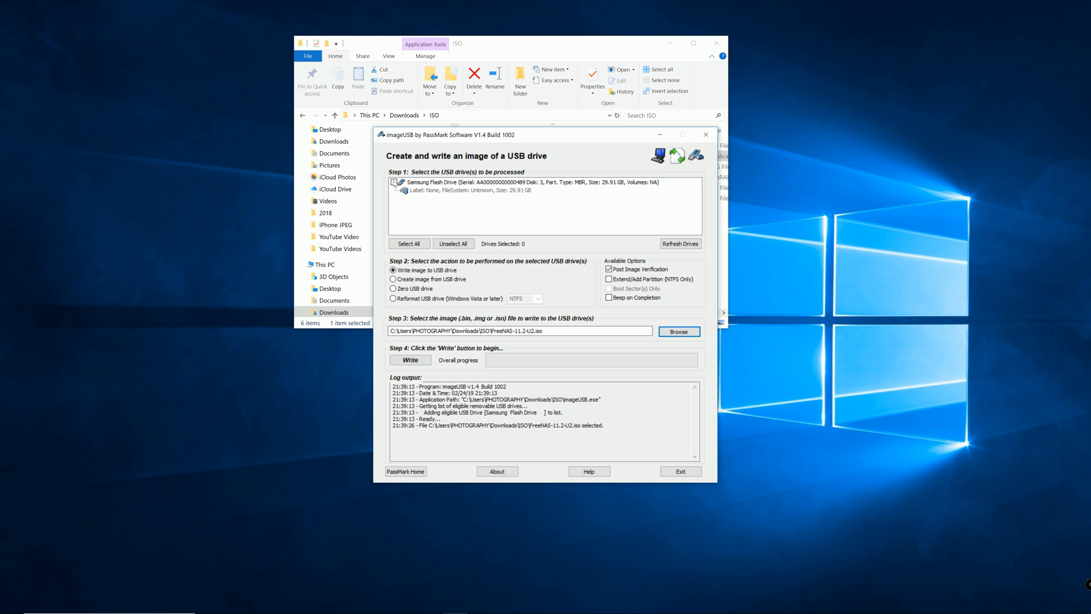
- Tick the Samsung Flash Drive checkbox so one drive is selected
{"action": "left_click", "coordinate": [395, 182]}
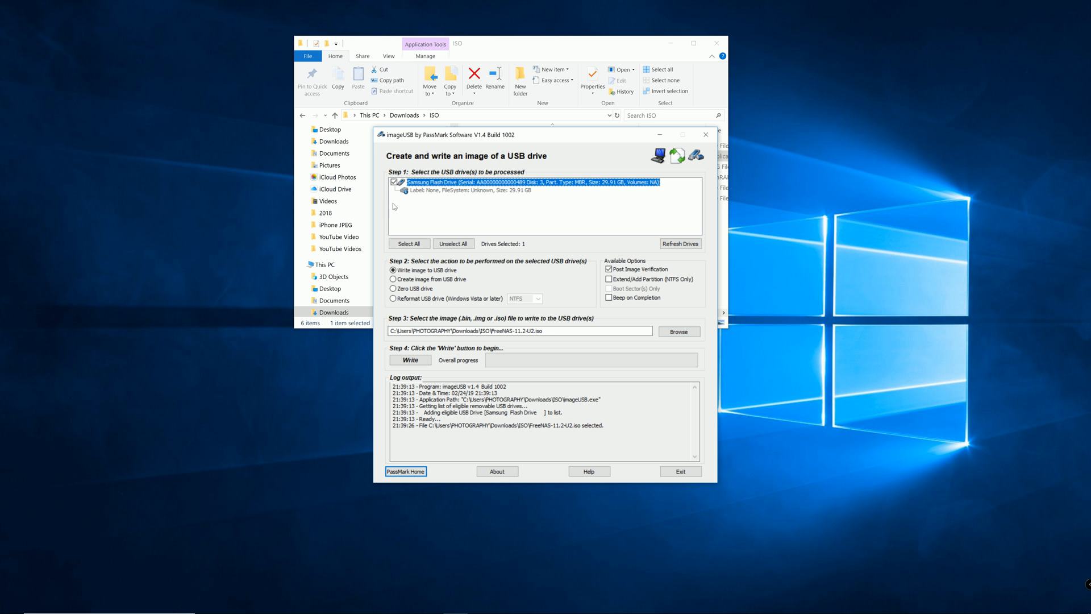
{"action": "mouse_move", "coordinate": [407, 212]}
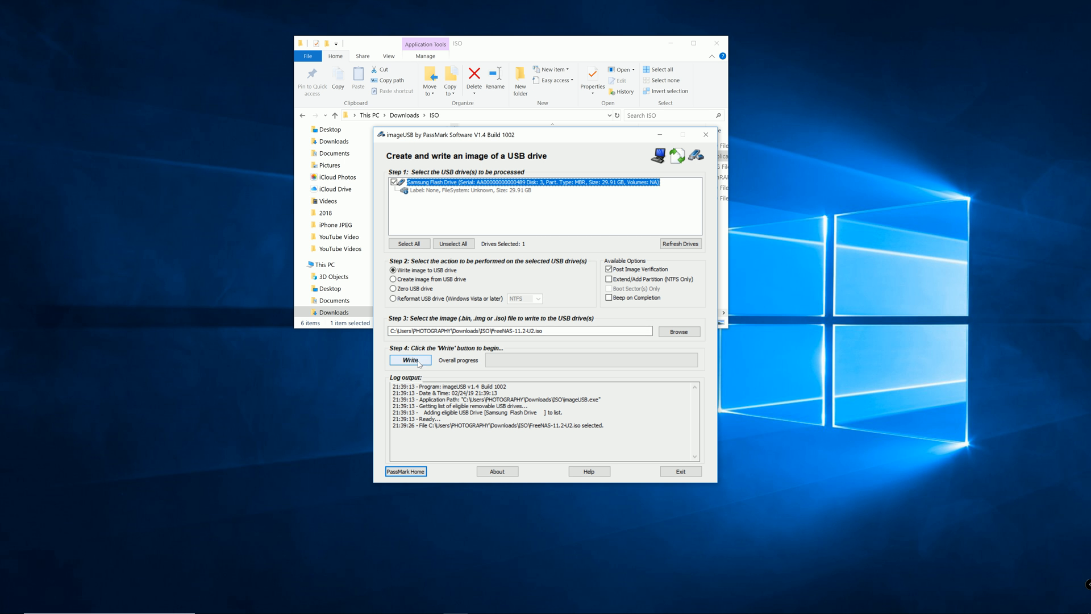
- Start the write and accept the verification and final data-loss warning dialogs
{"action": "left_click", "coordinate": [410, 360]}
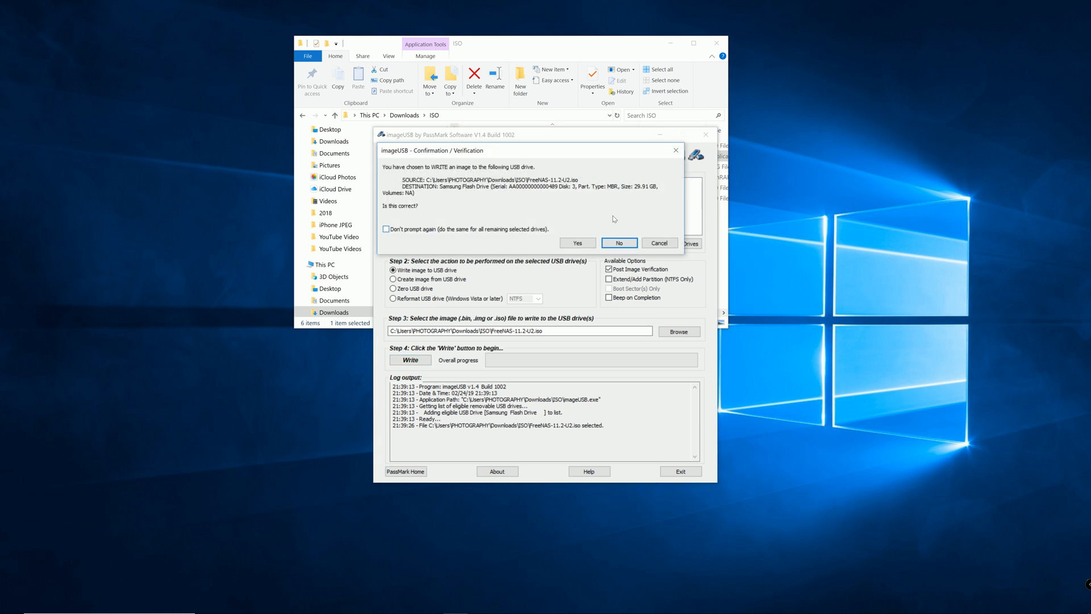
{"action": "mouse_move", "coordinate": [473, 198]}
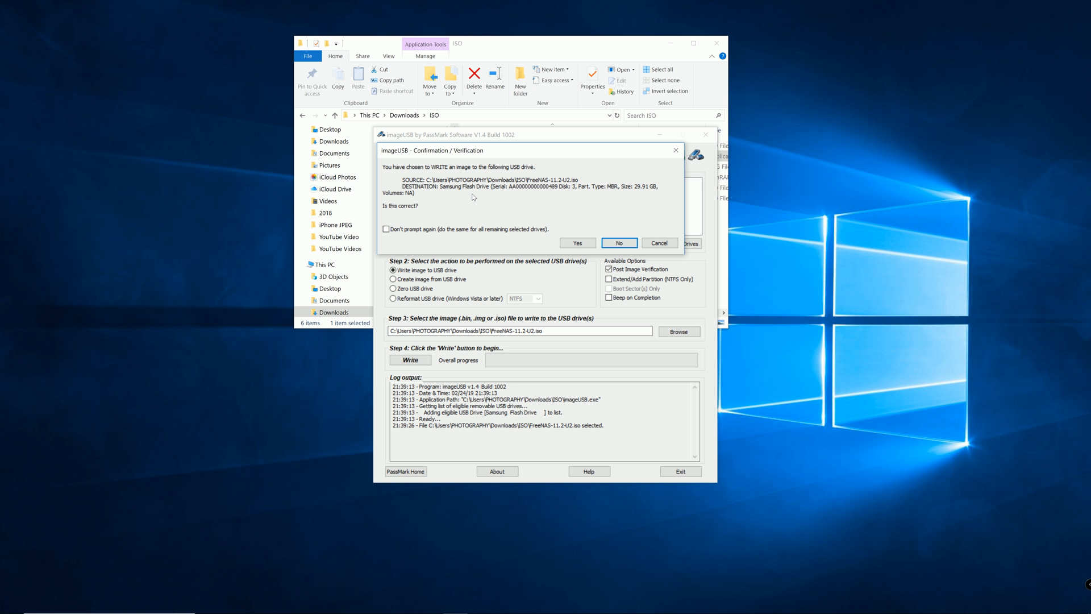
{"action": "mouse_move", "coordinate": [445, 196]}
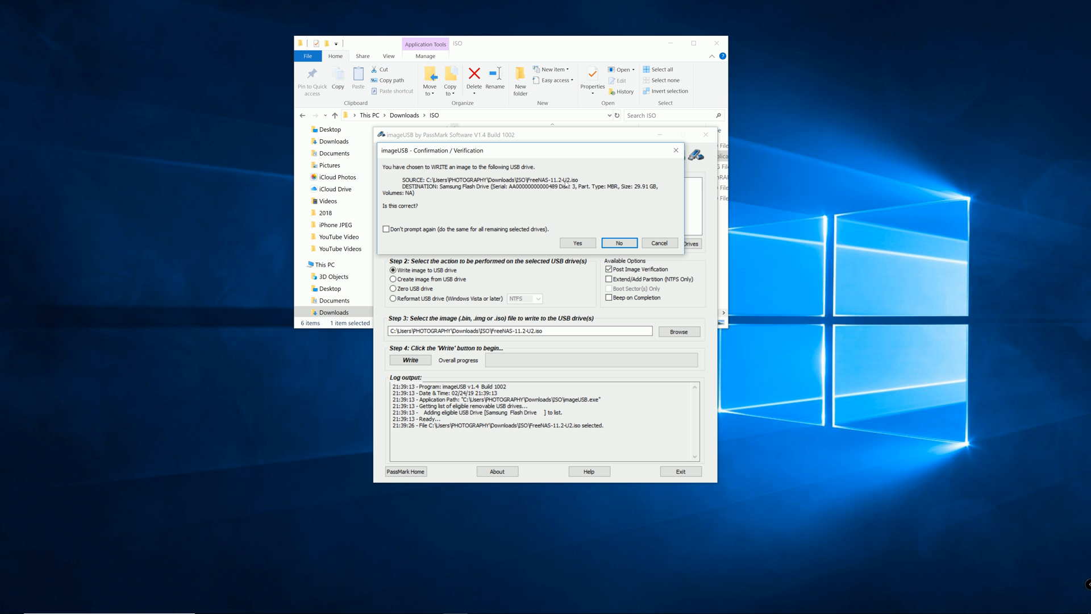
{"action": "mouse_move", "coordinate": [476, 193]}
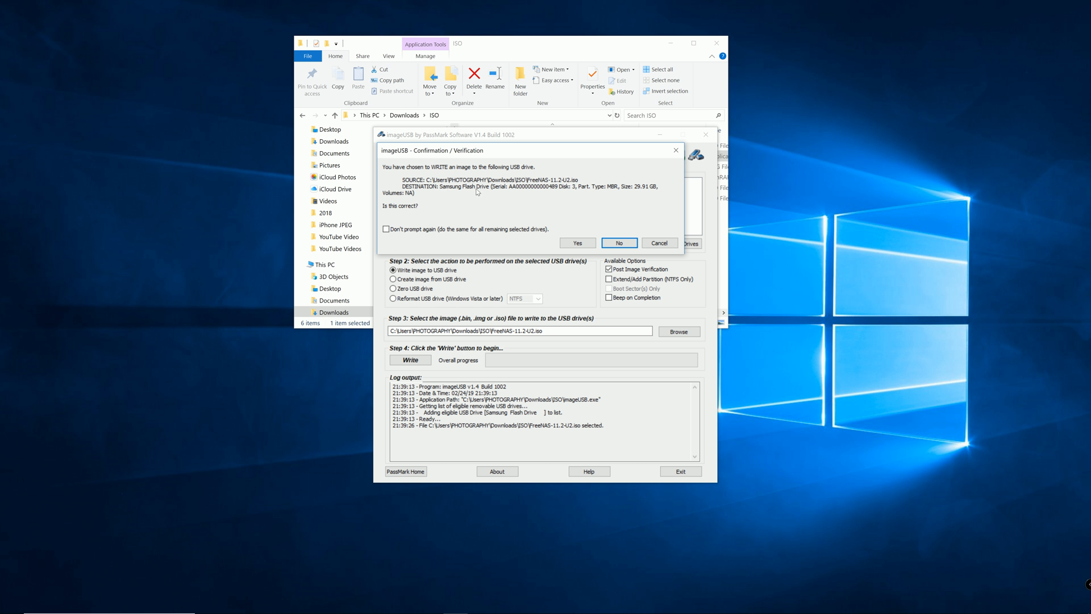
{"action": "left_click", "coordinate": [577, 242]}
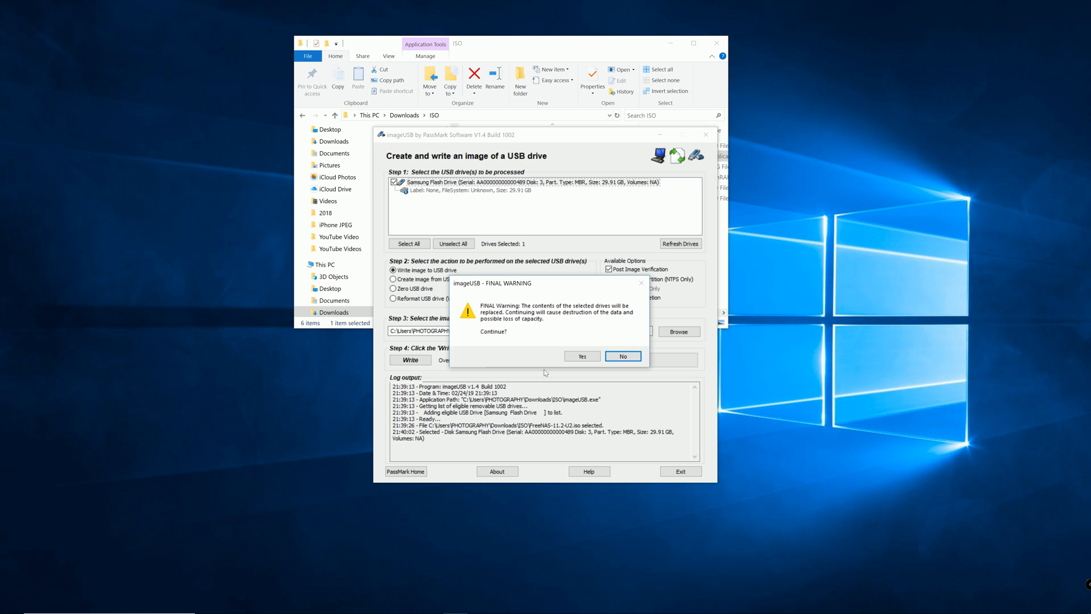
{"action": "mouse_move", "coordinate": [537, 368]}
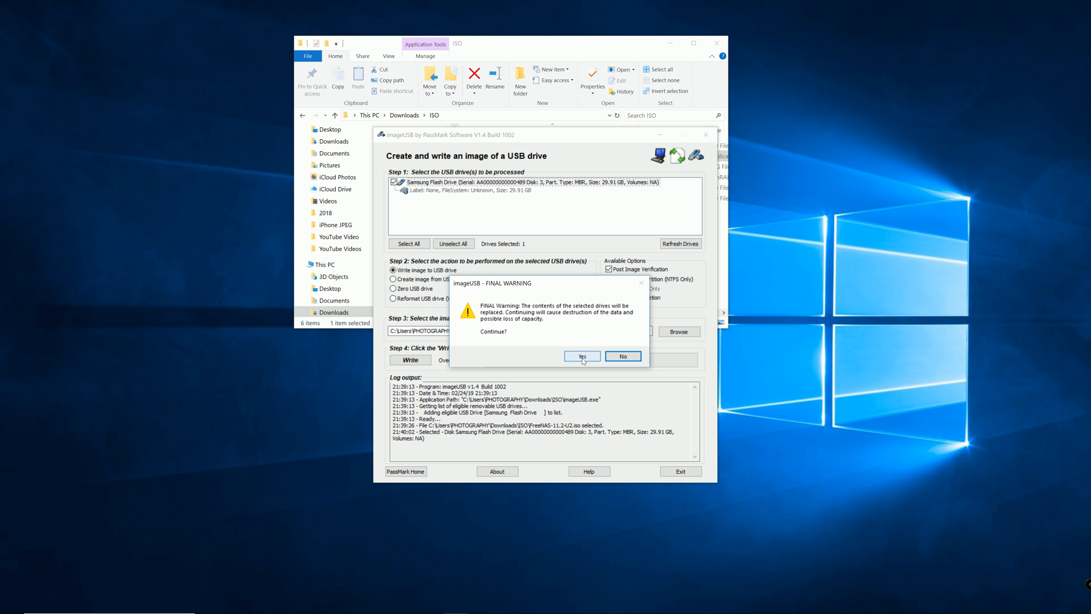
{"action": "left_click", "coordinate": [582, 355]}
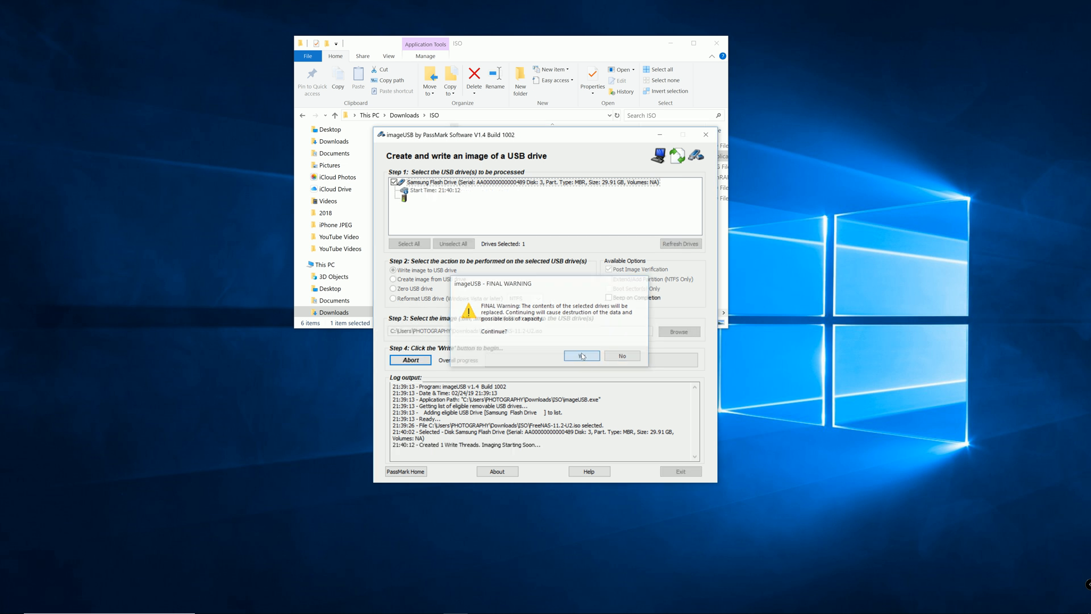
{"action": "left_click", "coordinate": [582, 356]}
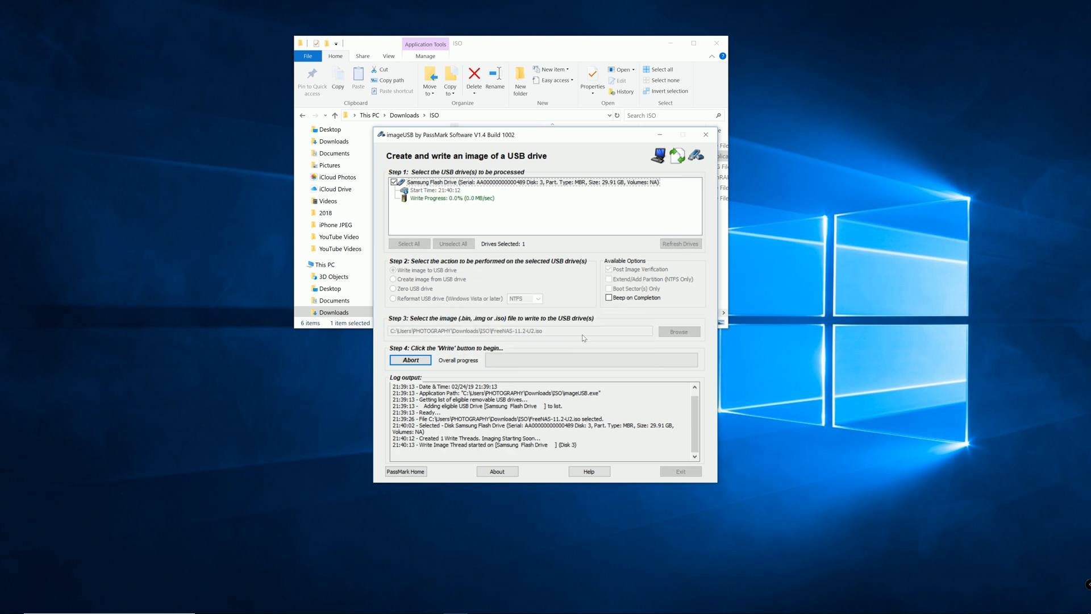